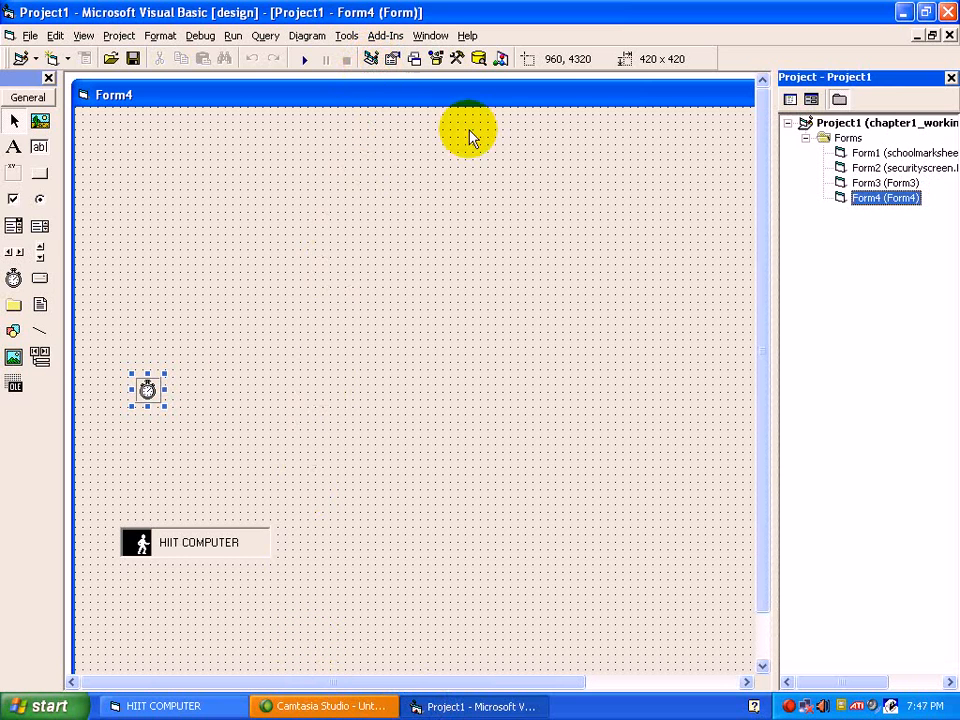
Add a new blank Form5 to the project from the Project Explorer's Add > Form menu.
right_click(884, 197)
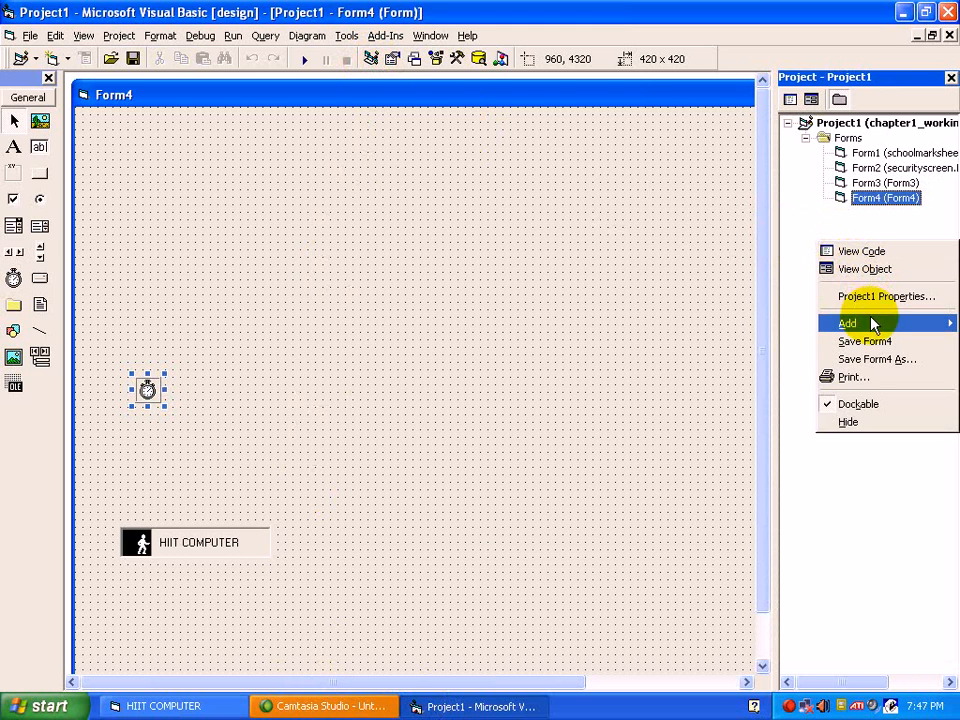
mouse_move(848, 322)
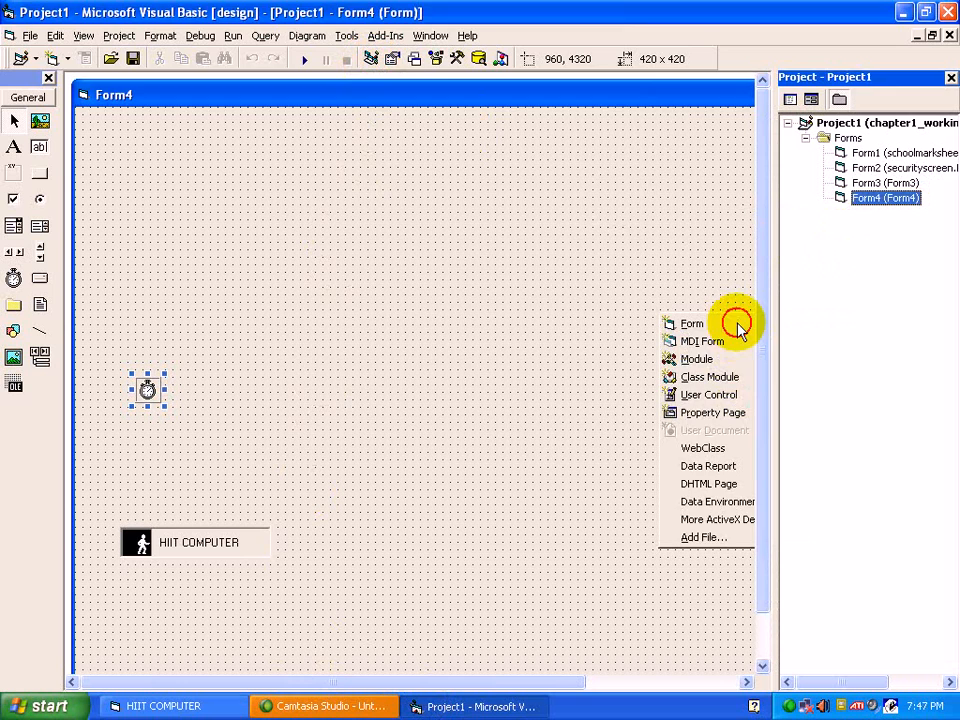
left_click(691, 323)
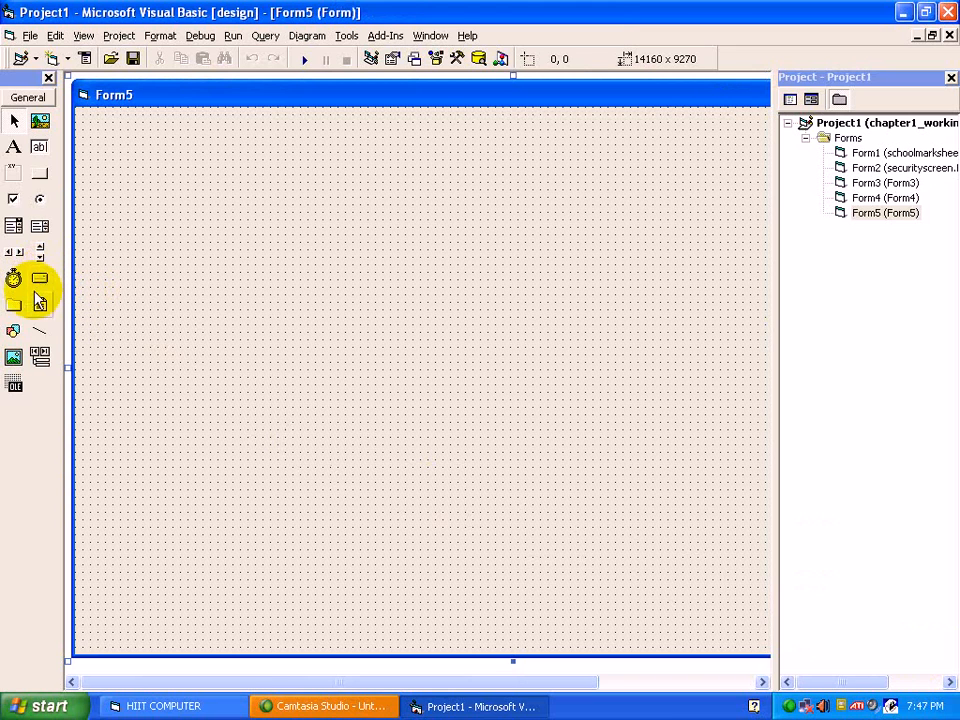
mouse_move(22, 310)
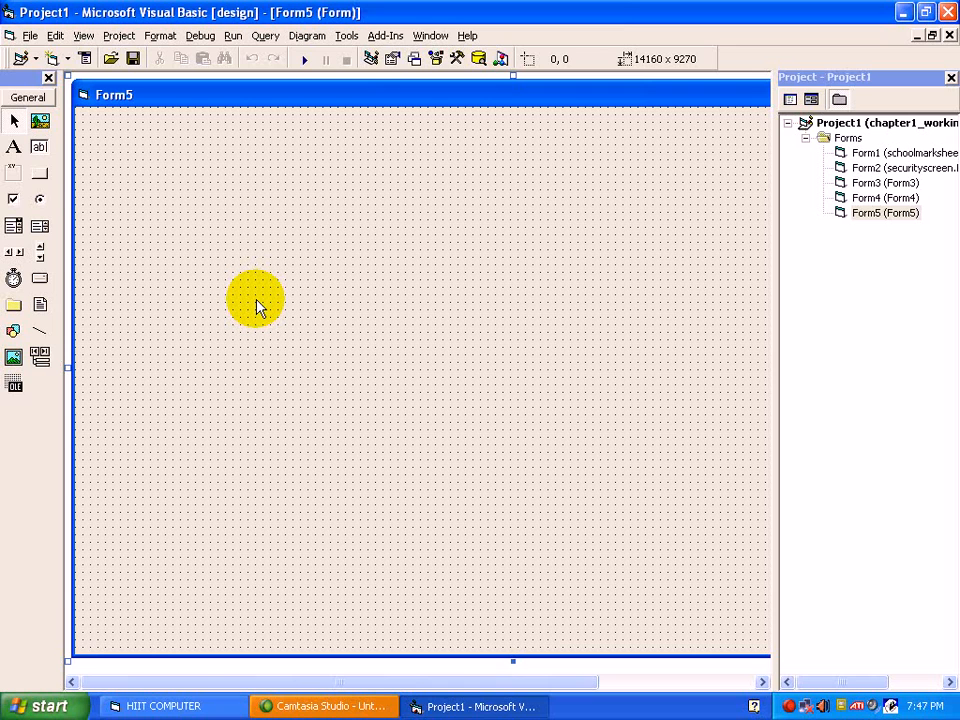
mouse_move(843, 178)
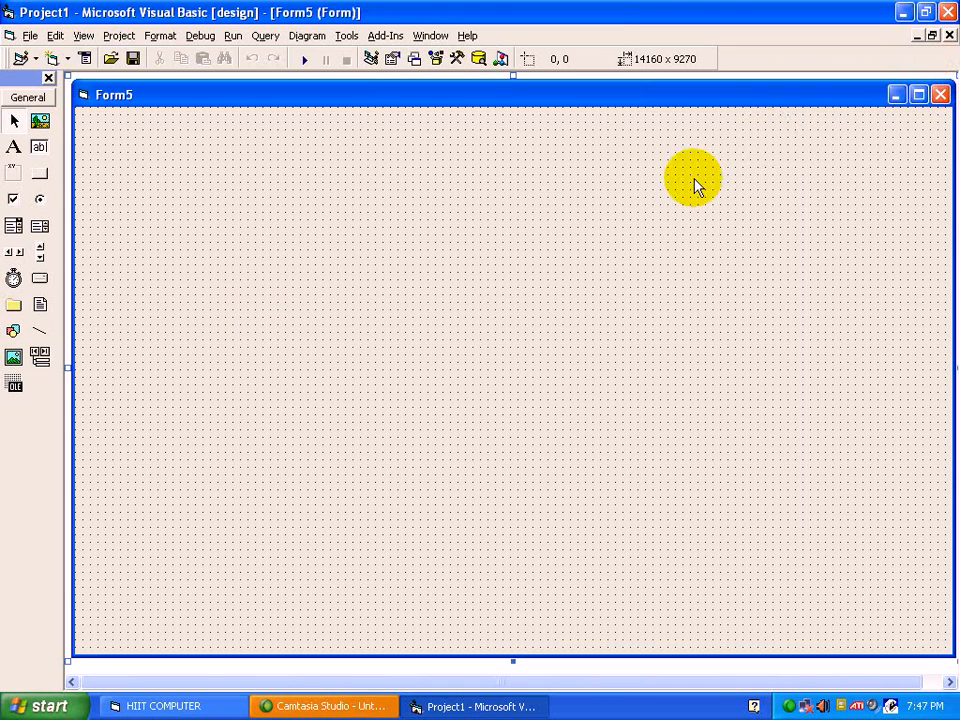
mouse_move(40, 280)
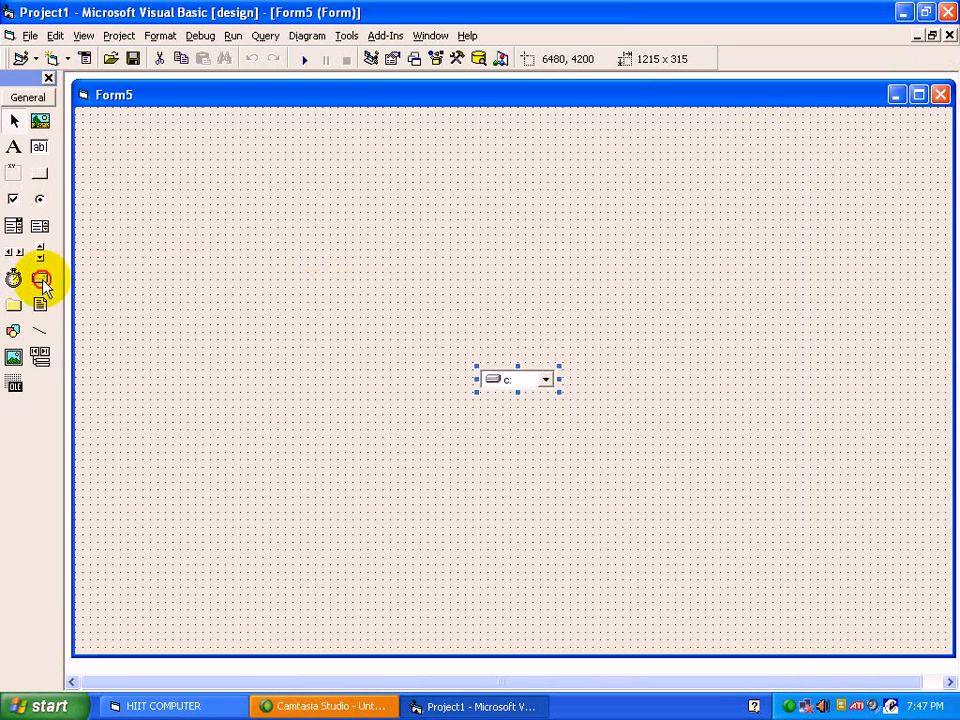
Move the drive list box to Form5's upper-left area.
left_click_drag(517, 378, 255, 178)
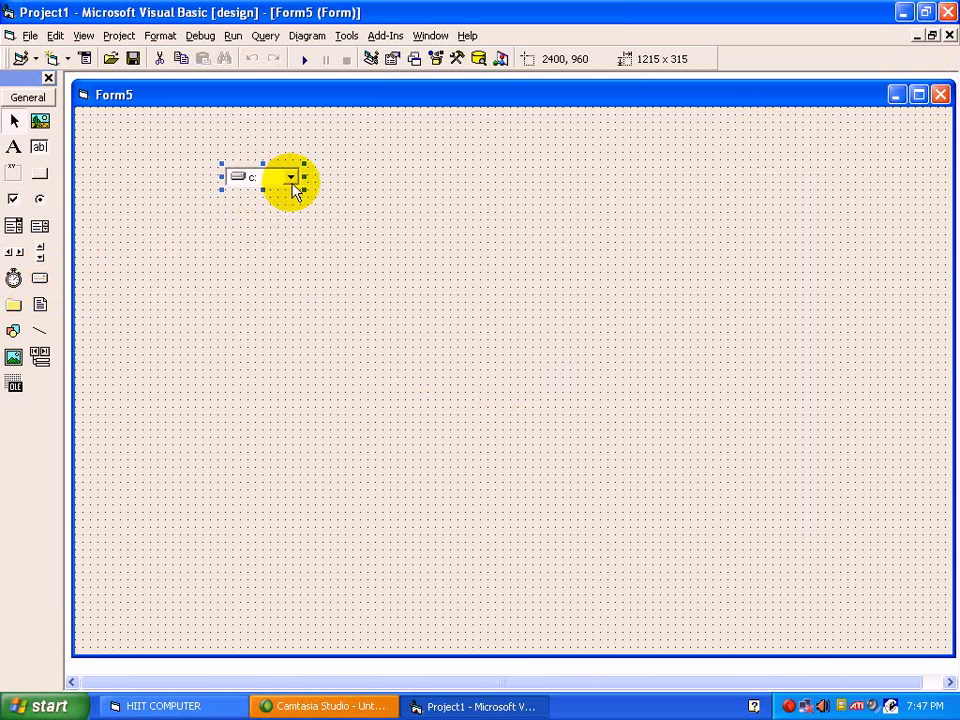
mouse_move(40, 310)
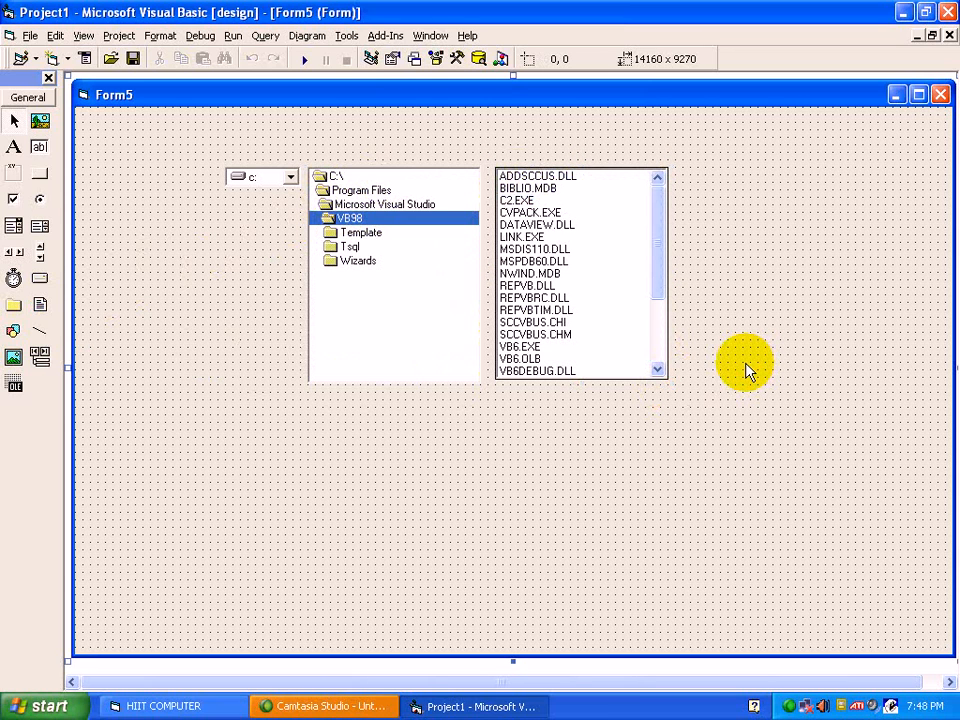
mouse_move(658, 370)
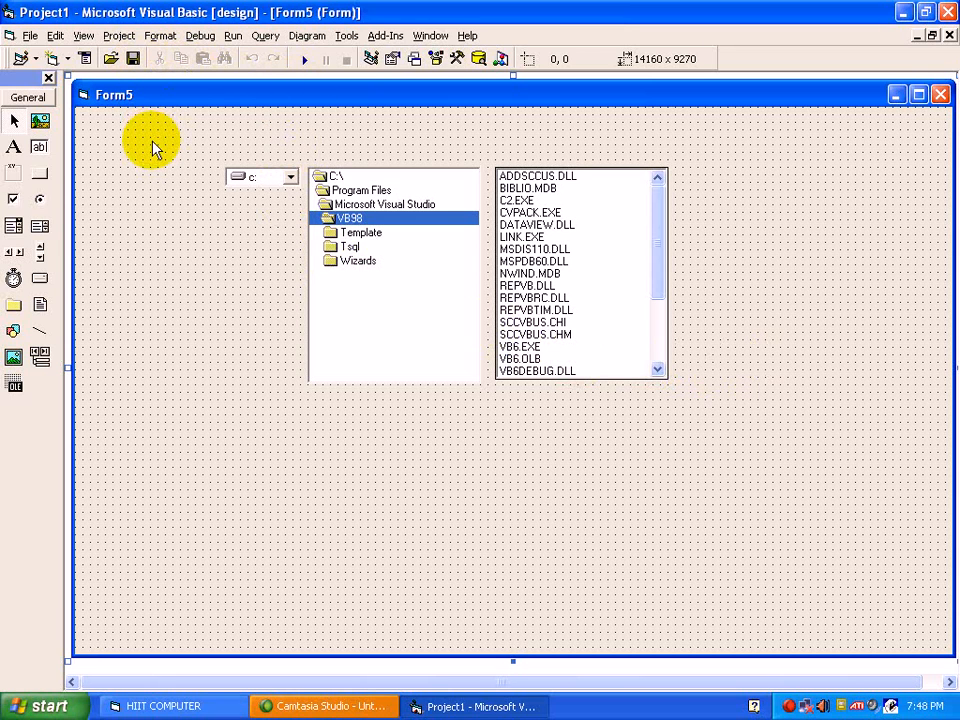
Set Form5 as the Startup Object in Project1 Properties.
left_click(119, 35)
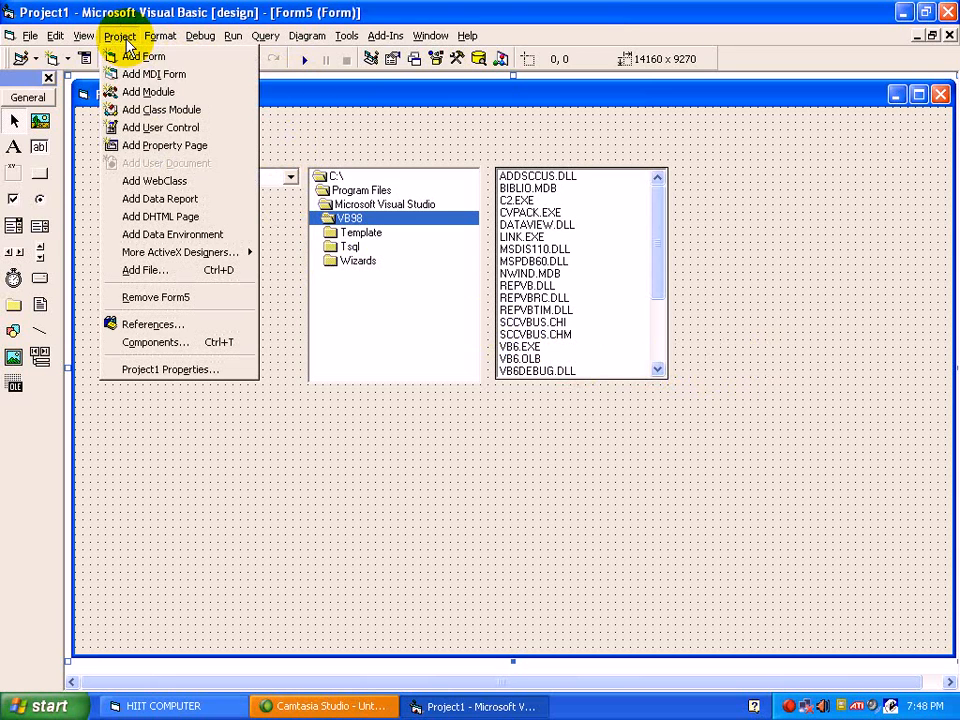
left_click(169, 369)
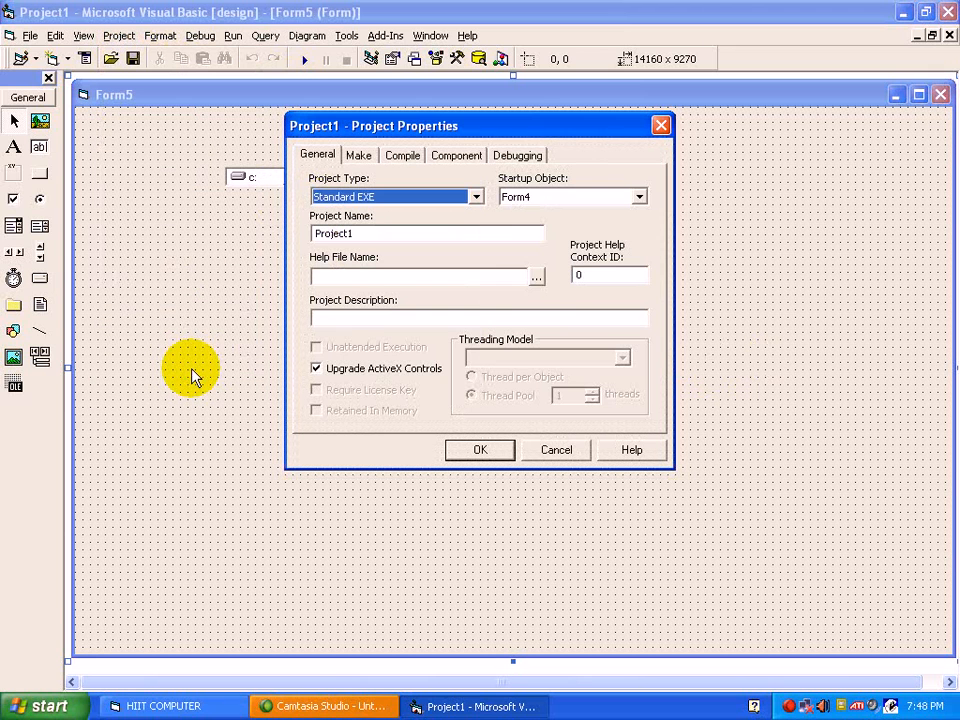
left_click(638, 196)
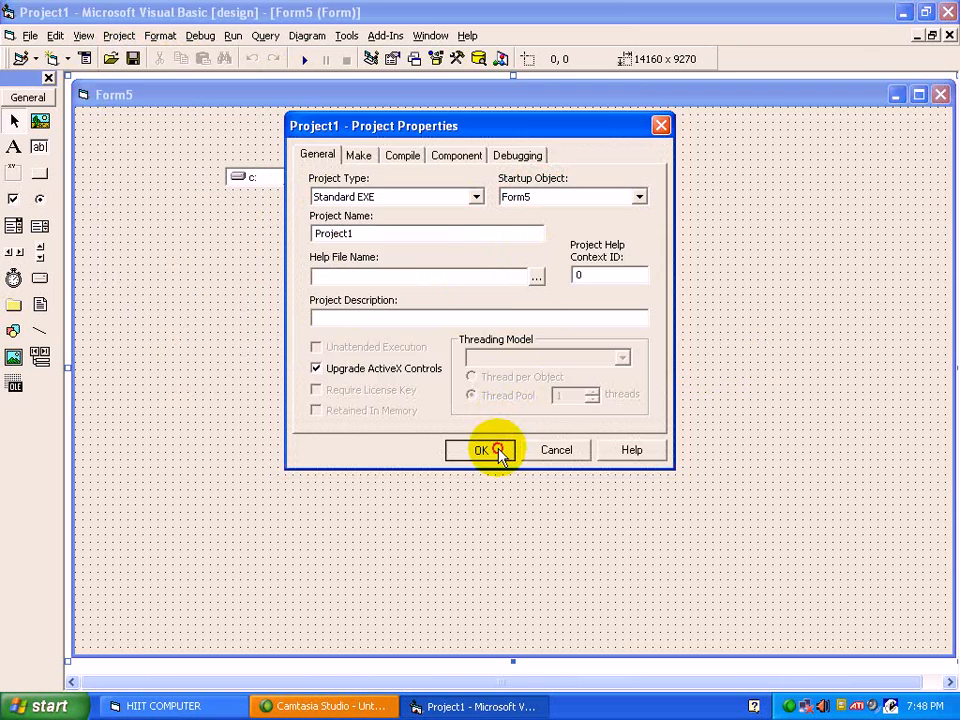
left_click(483, 450)
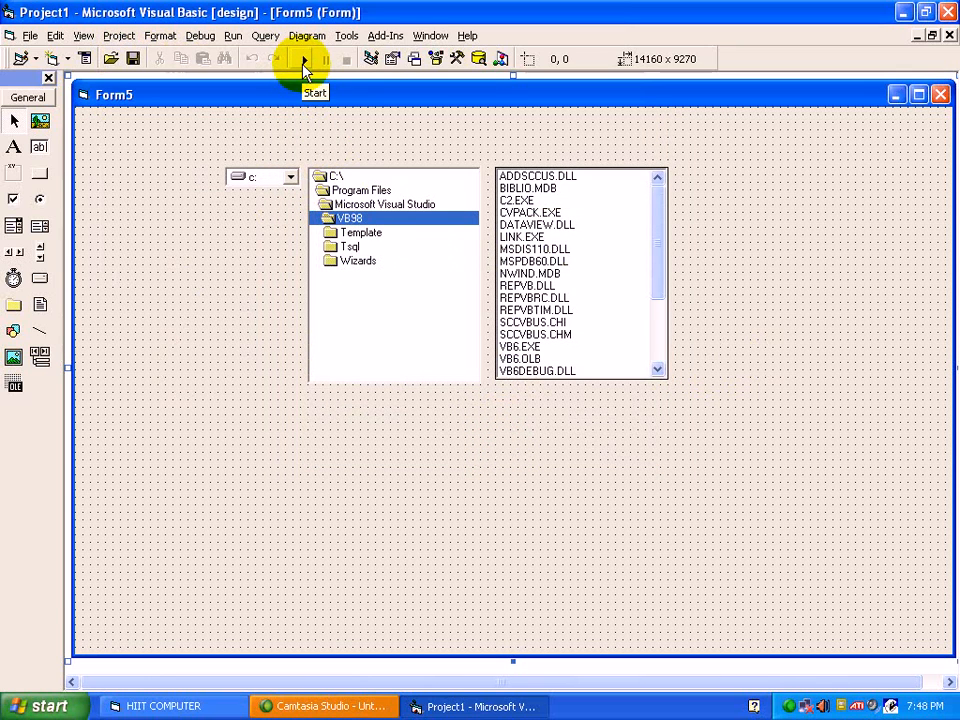
Run the project and switch Form5's drive list between drive d: and other drives.
left_click(305, 71)
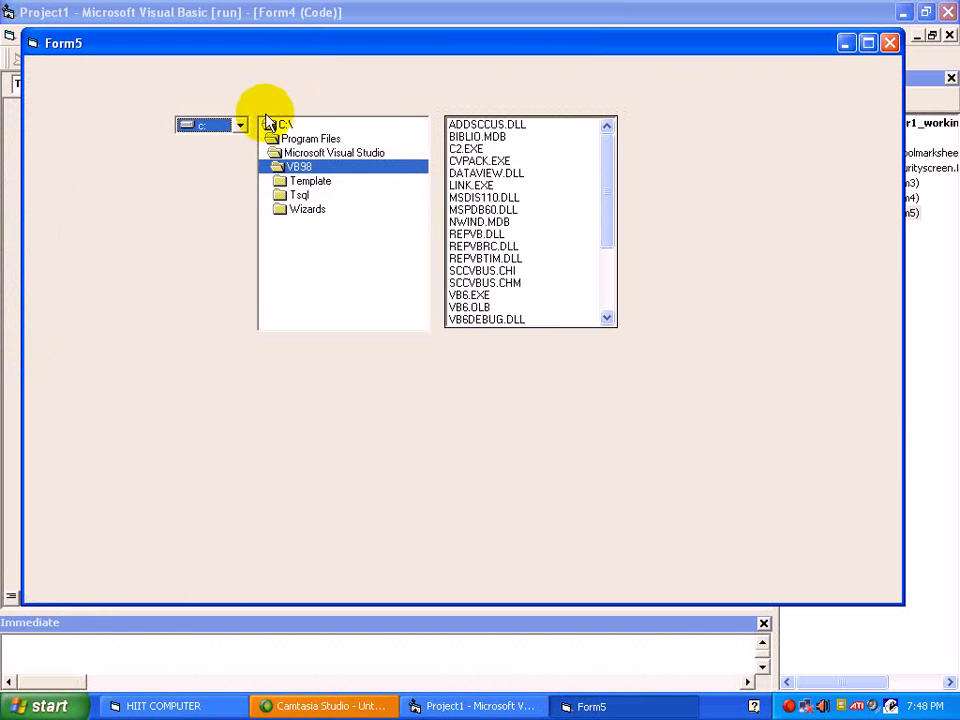
left_click(239, 124)
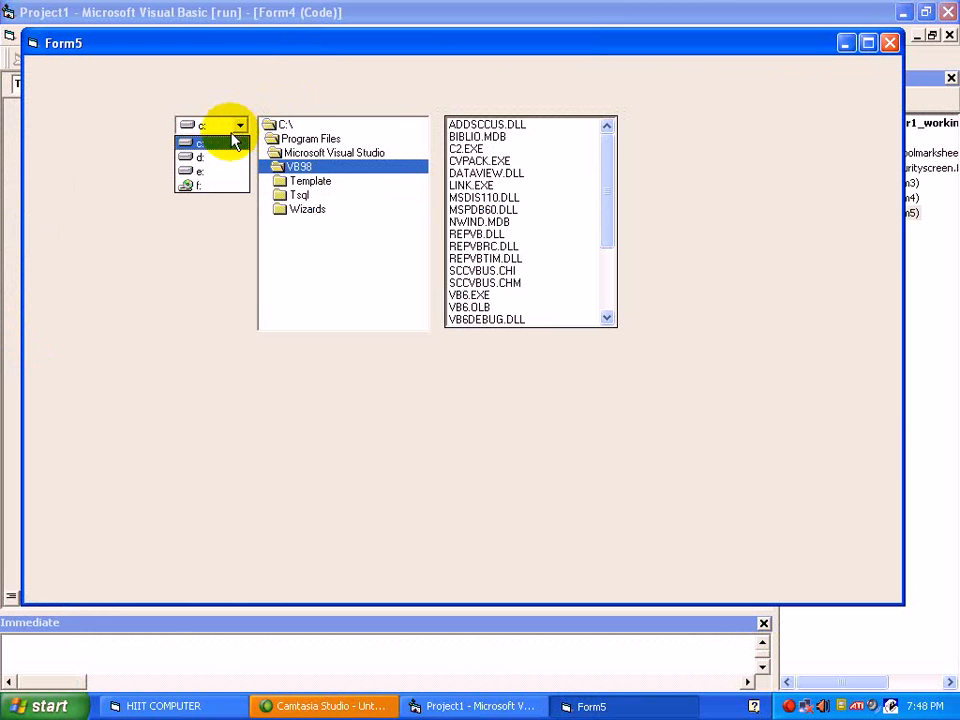
left_click(205, 142)
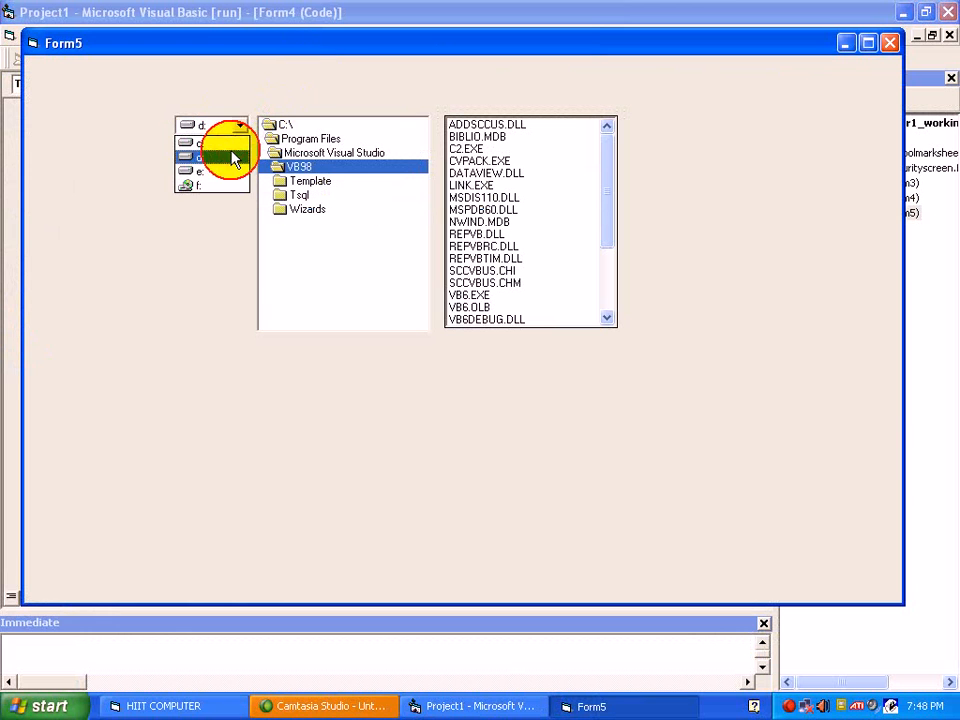
left_click(200, 170)
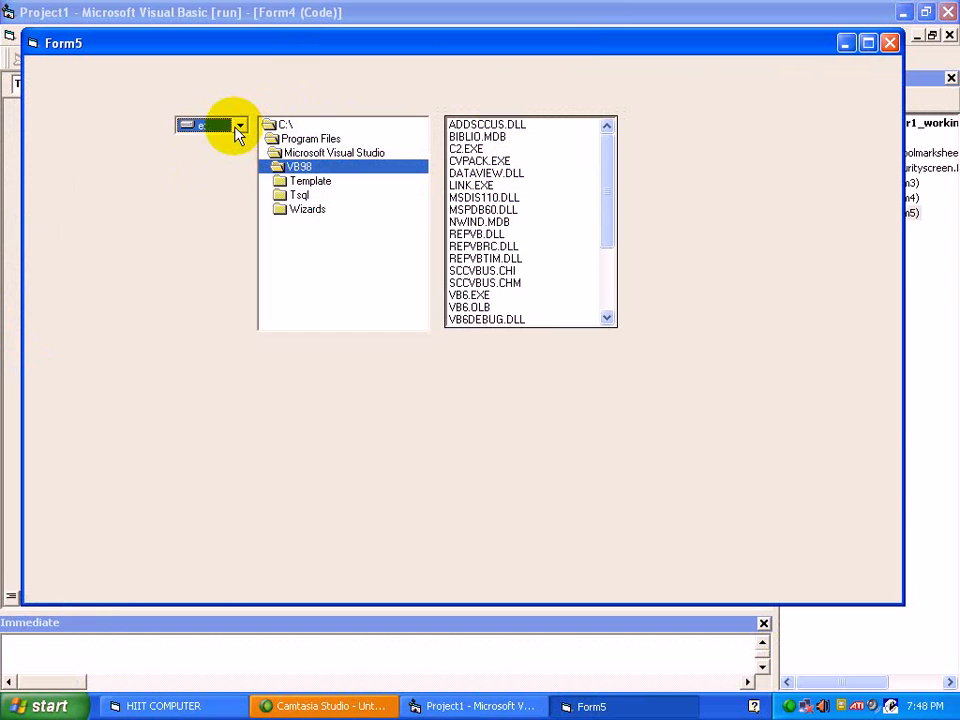
left_click(239, 124)
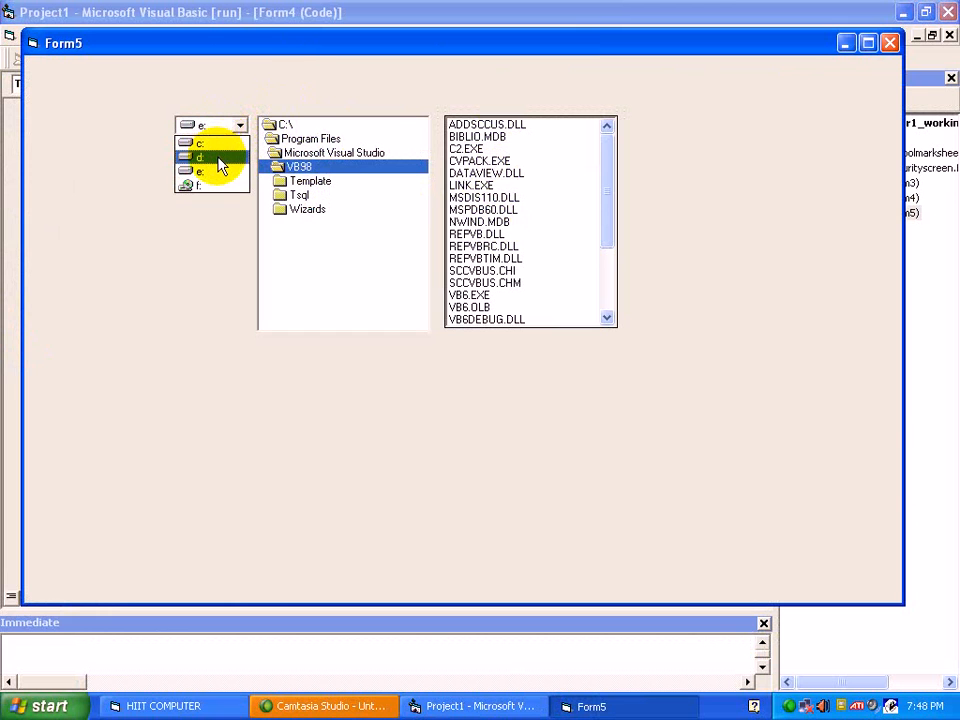
left_click(200, 157)
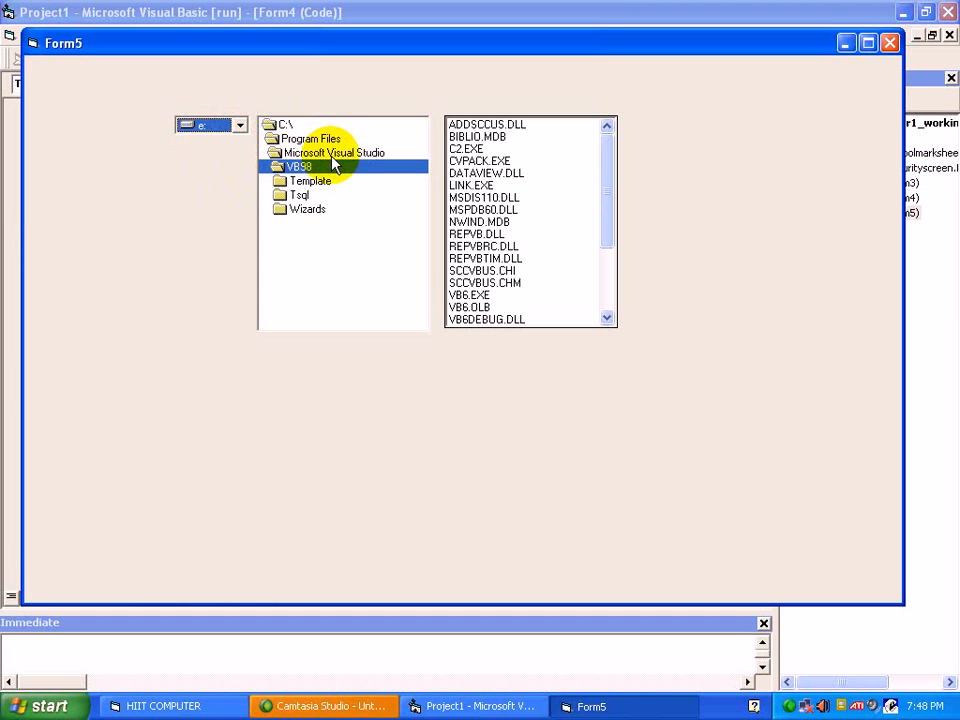
mouse_move(628, 160)
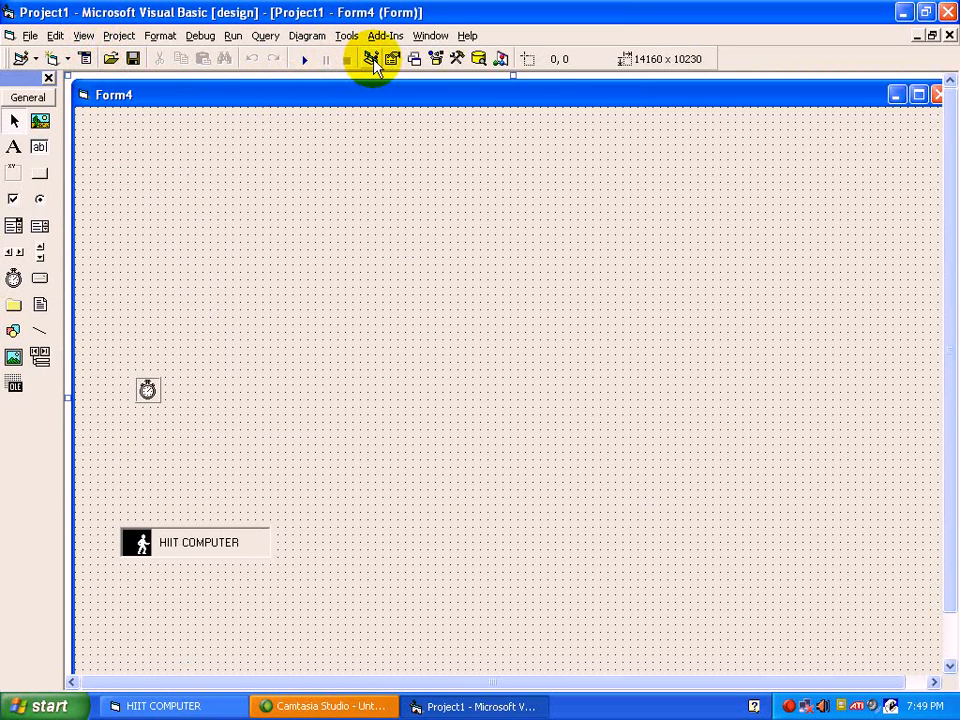
Show the Project Explorer's list of forms to reach Form5's design.
left_click(371, 58)
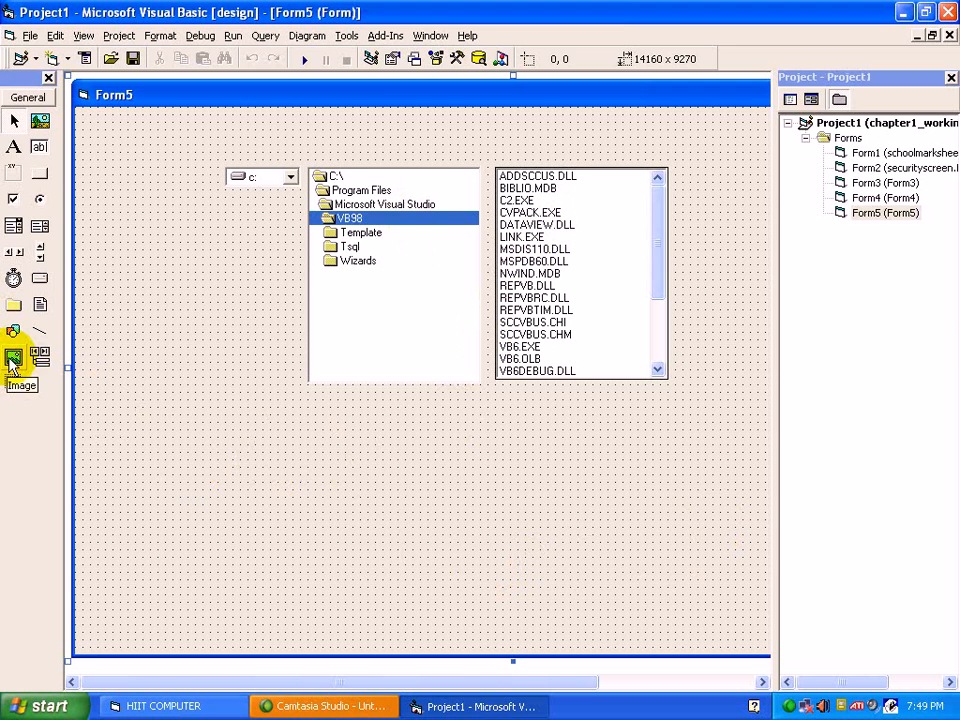
Draw an image control below the lists with Stretch set to True, then inspect the drive list.
left_click_drag(240, 415, 600, 578)
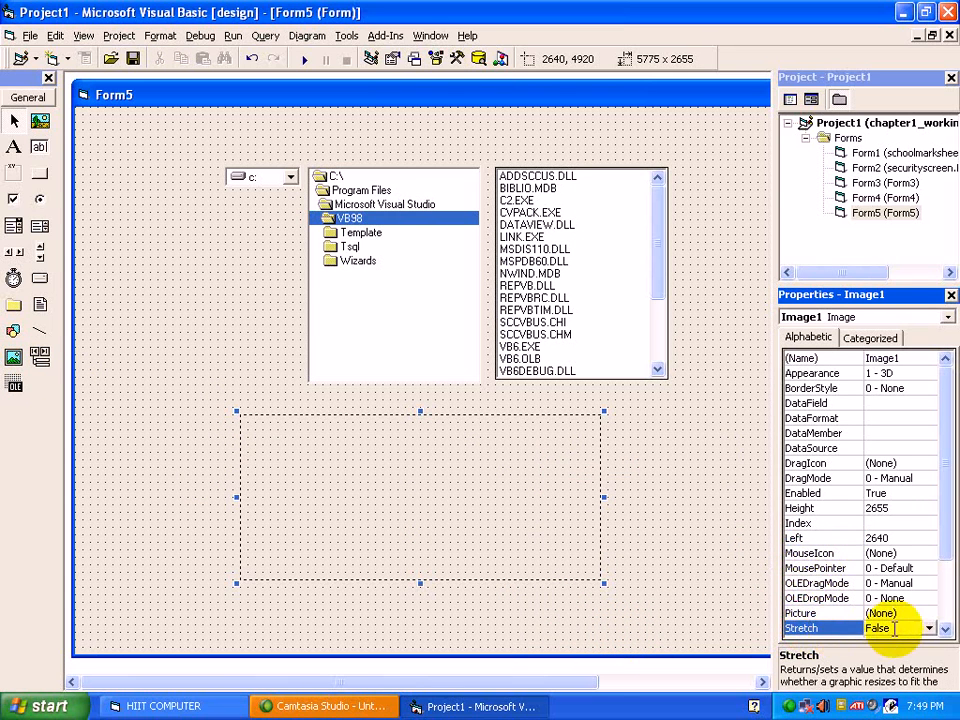
left_click(876, 627)
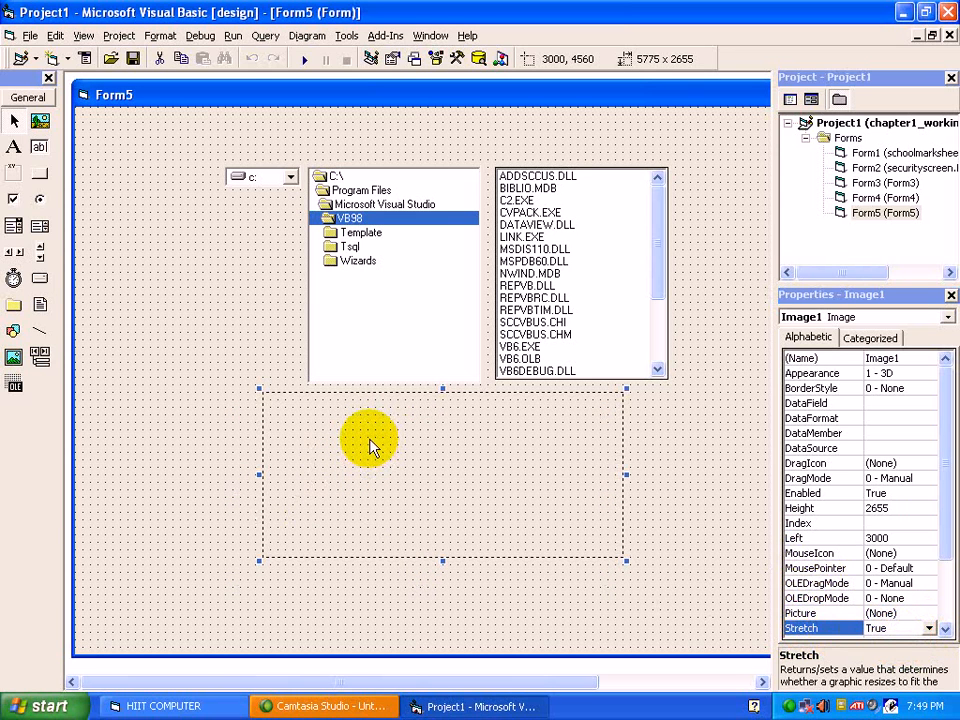
mouse_move(285, 130)
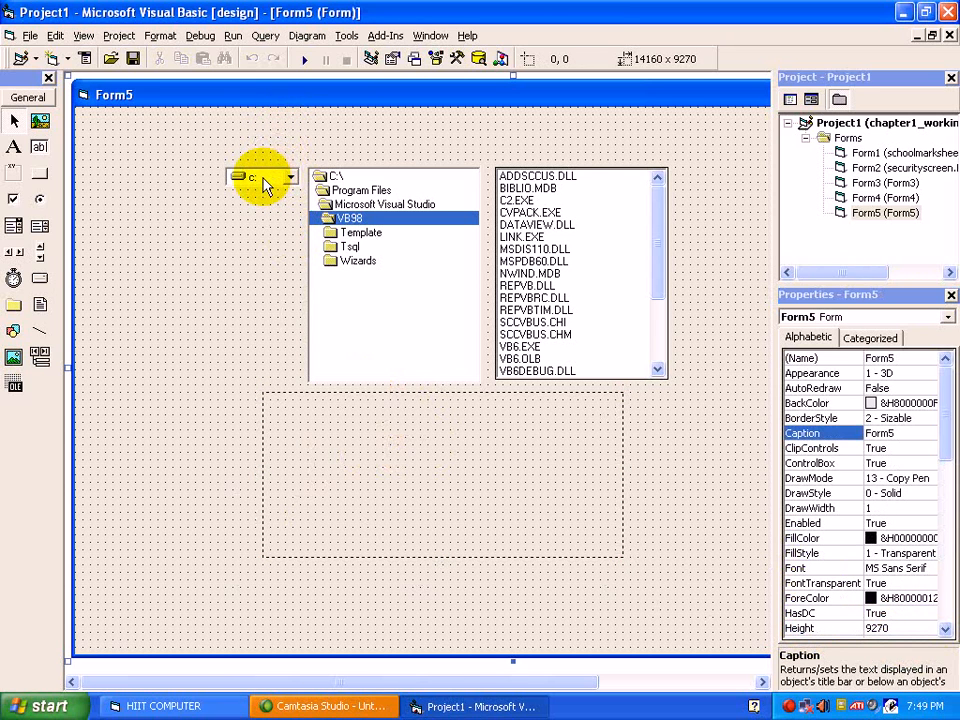
left_click(262, 177)
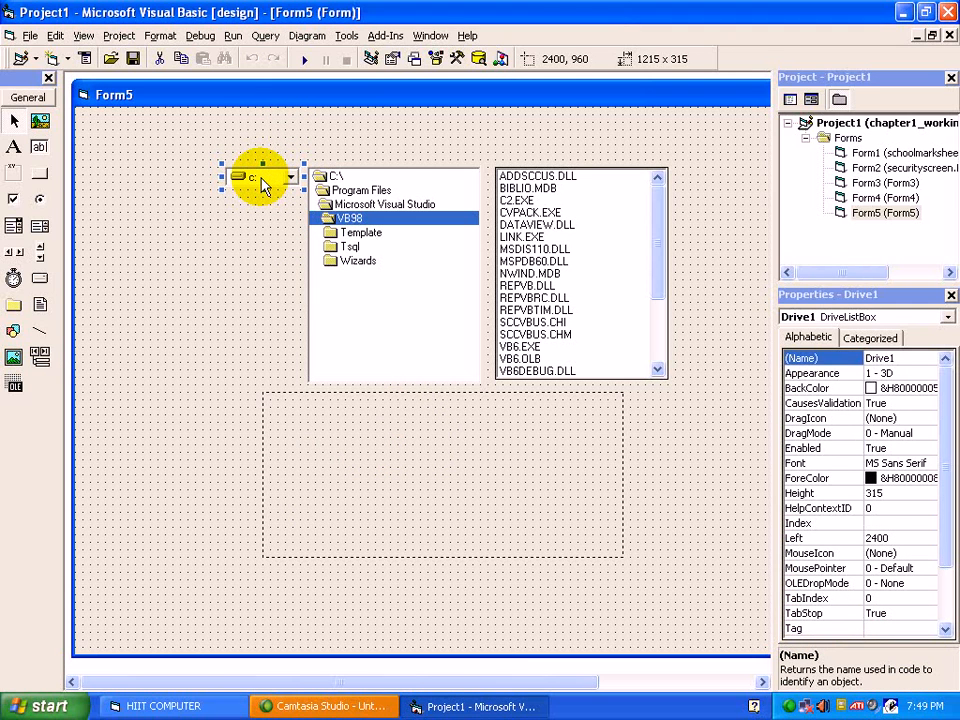
left_click(800, 358)
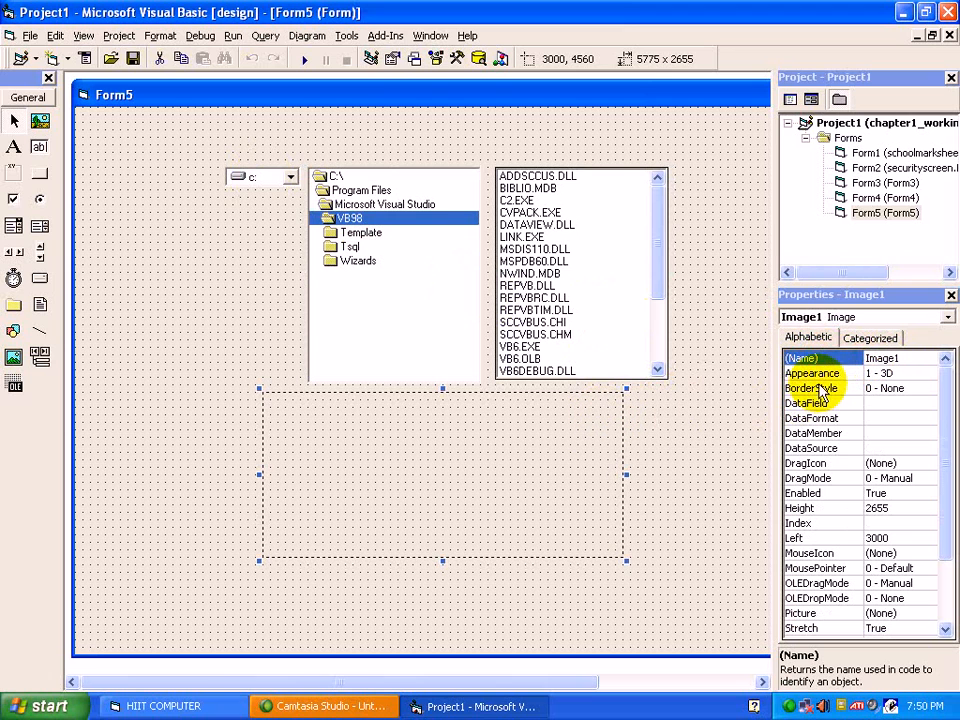
left_click(810, 365)
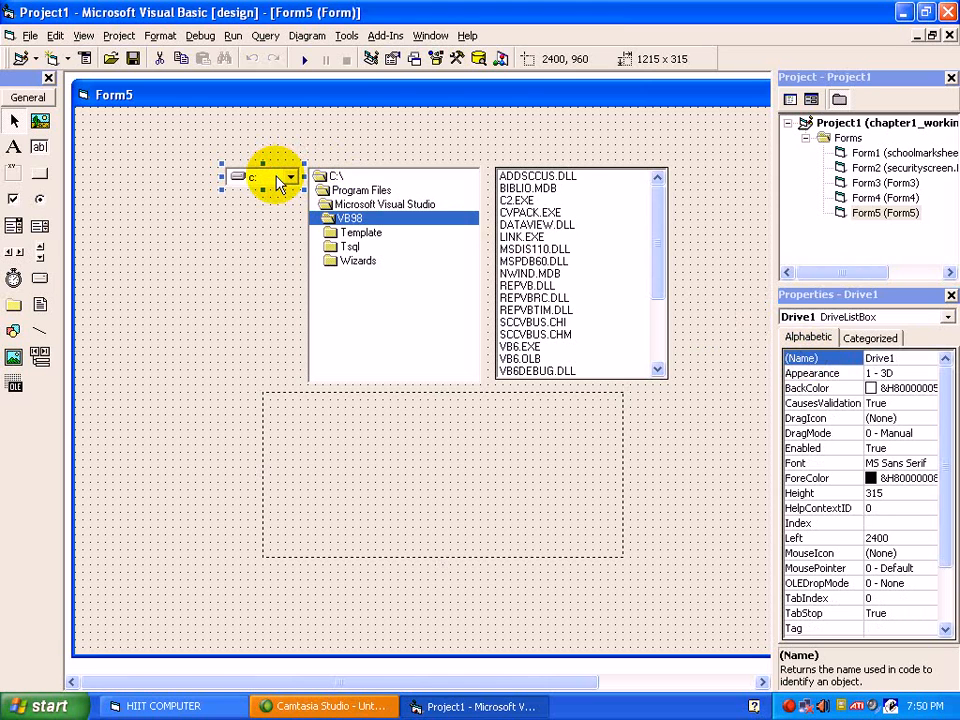
Write Dir1.Path = Drive1.Drive in the Drive1_Change procedure.
double_click(270, 177)
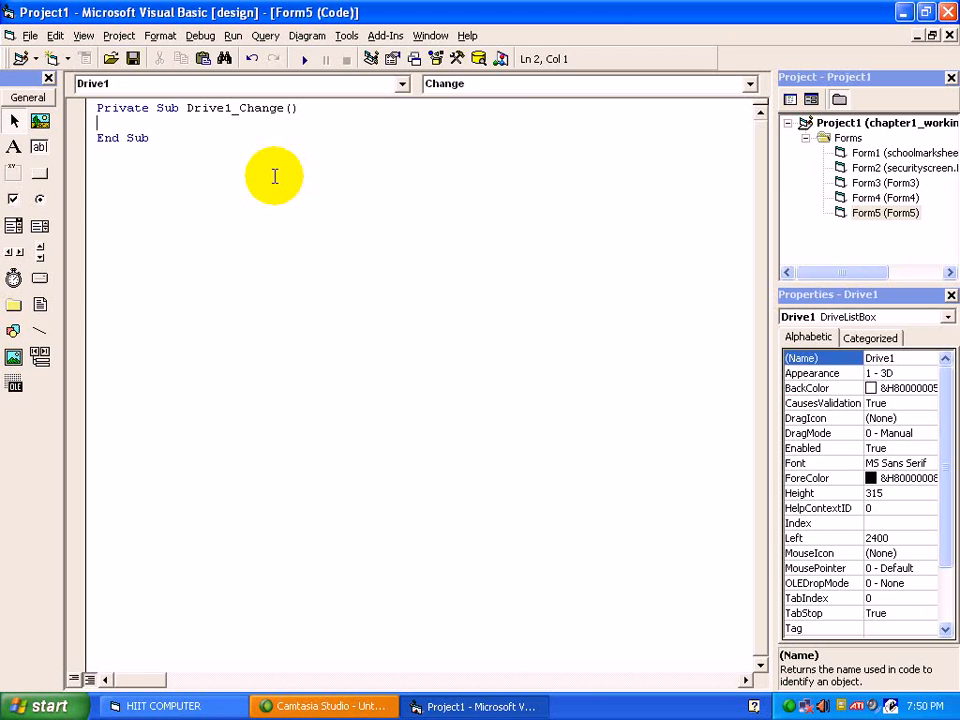
type("dir1.")
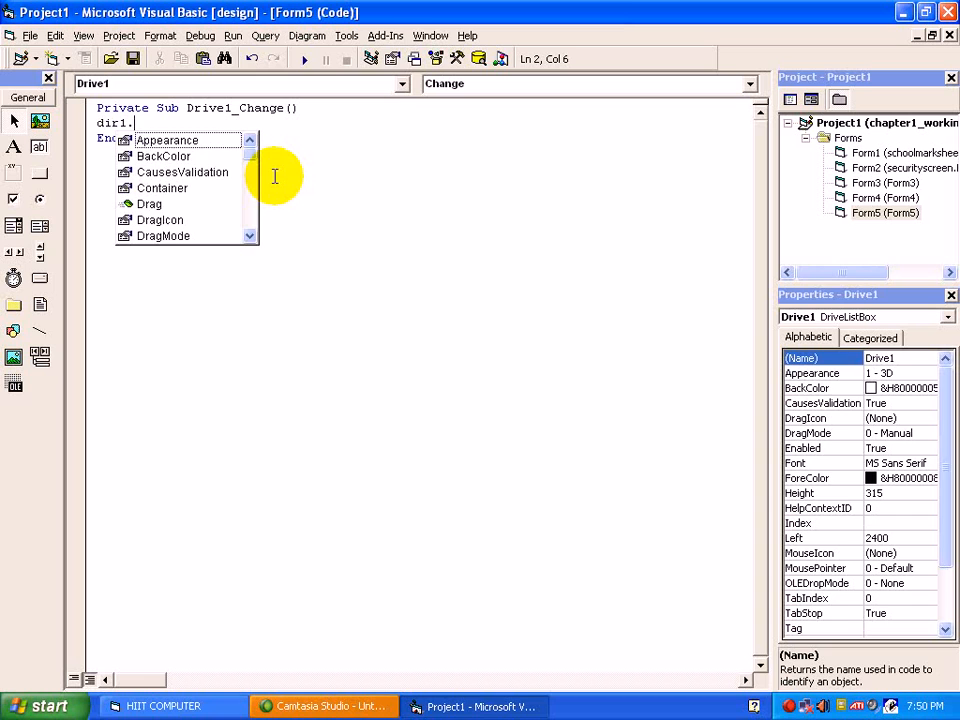
type("Path")
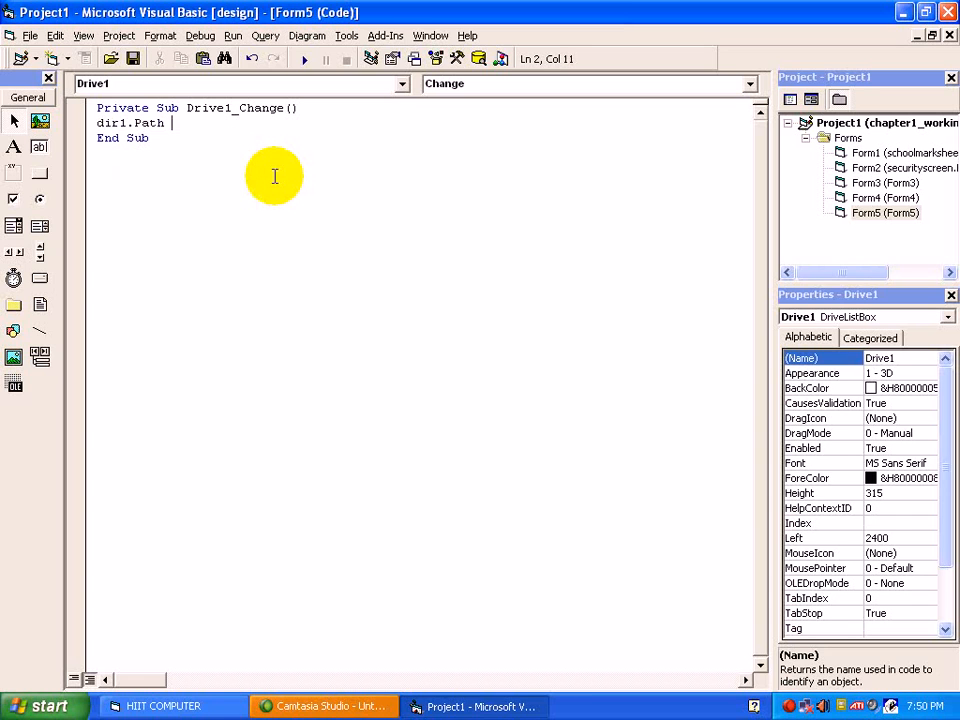
type("=drive1")
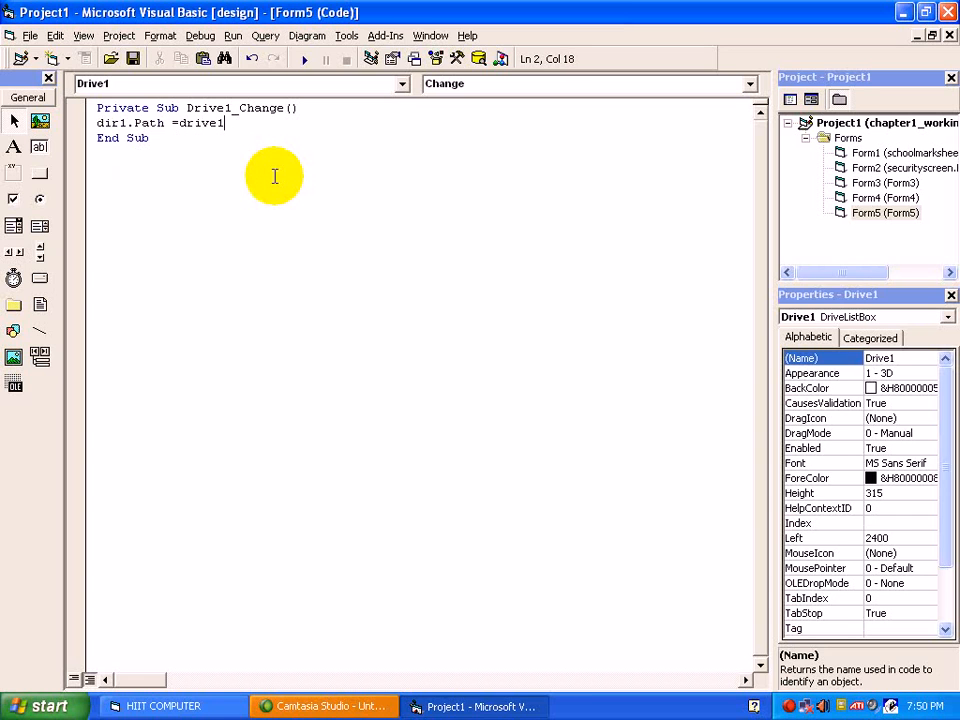
type(".d")
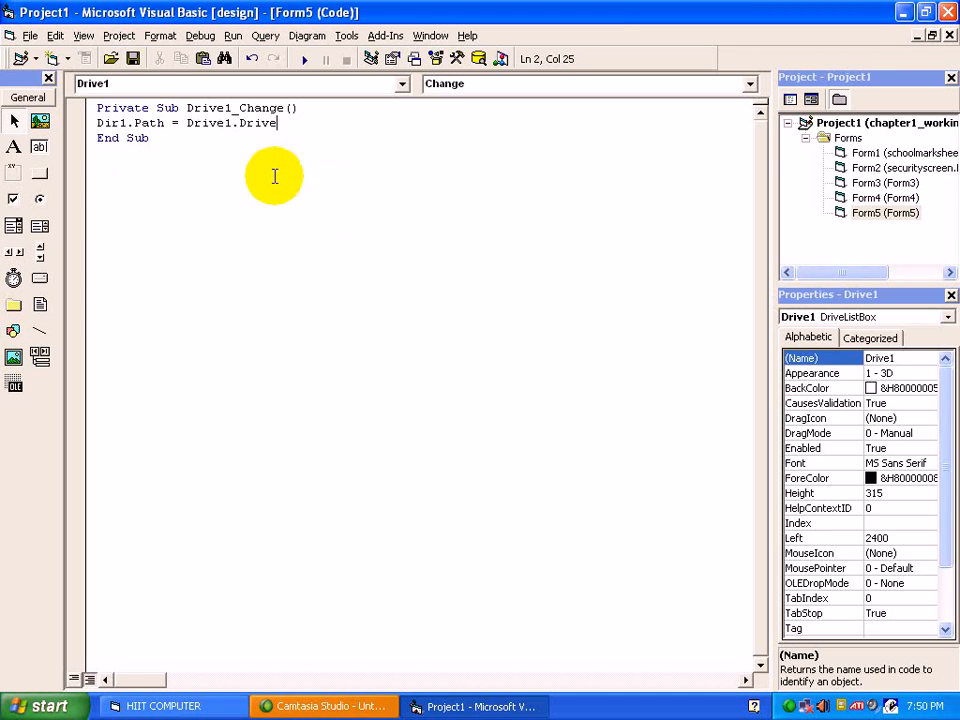
mouse_move(225, 148)
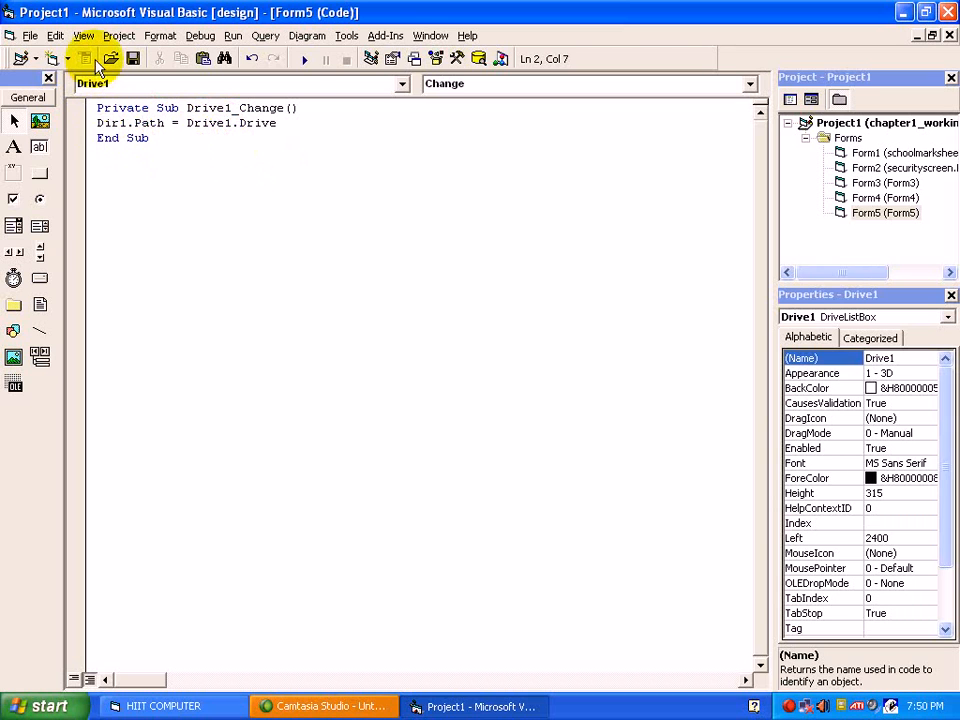
left_click(84, 35)
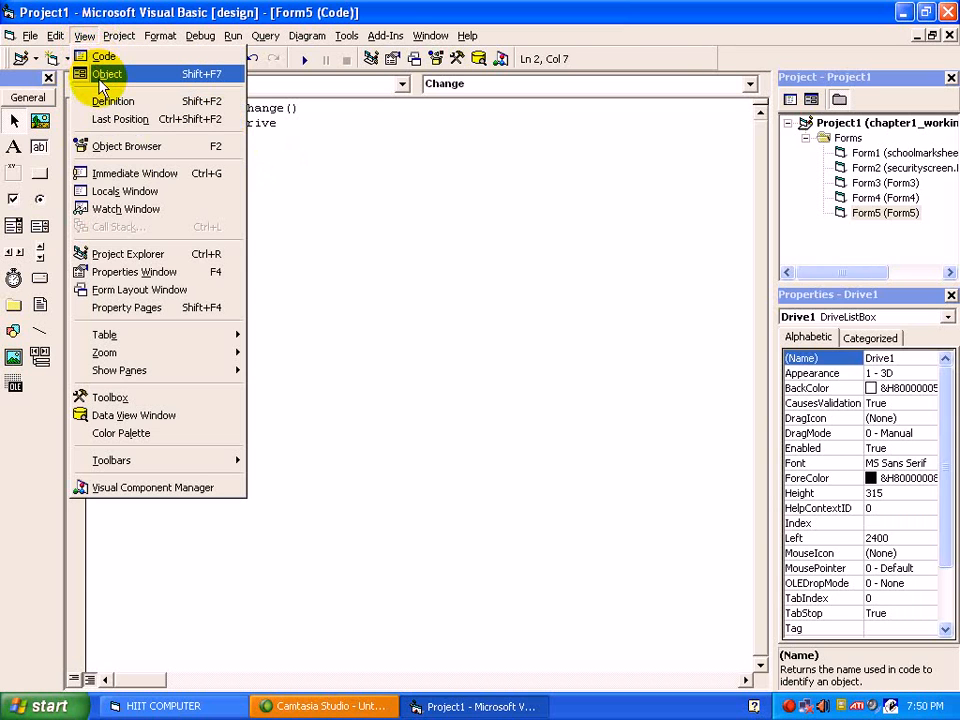
Write File1.Path = Dir1.Path in the Dir1_Change procedure.
left_click(107, 74)
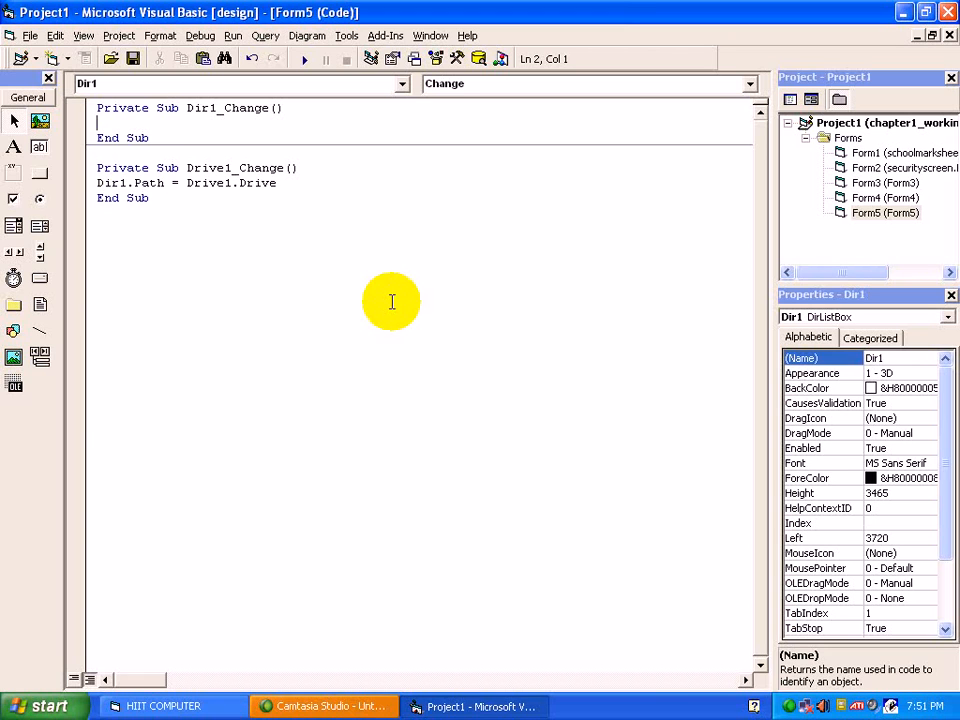
type("dir")
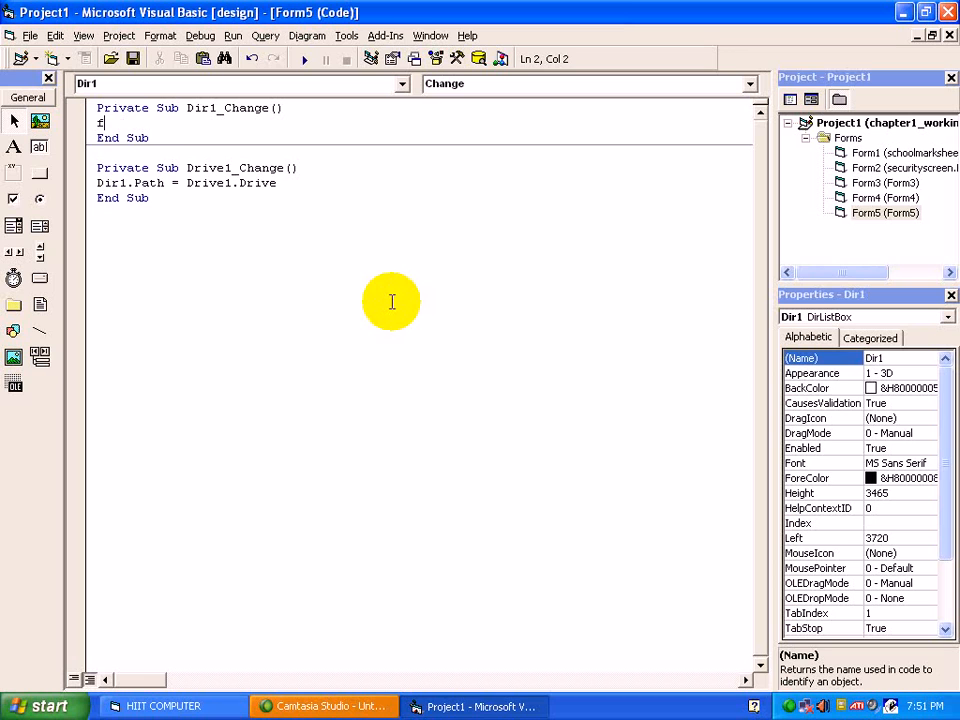
type("ile1.Path =")
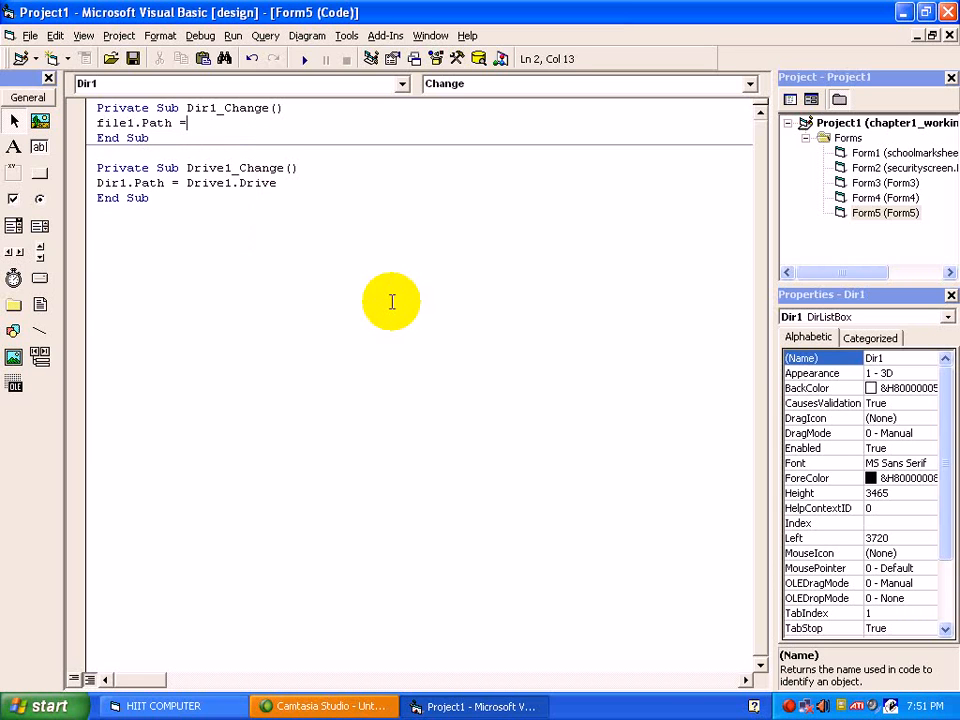
type("dir1.p")
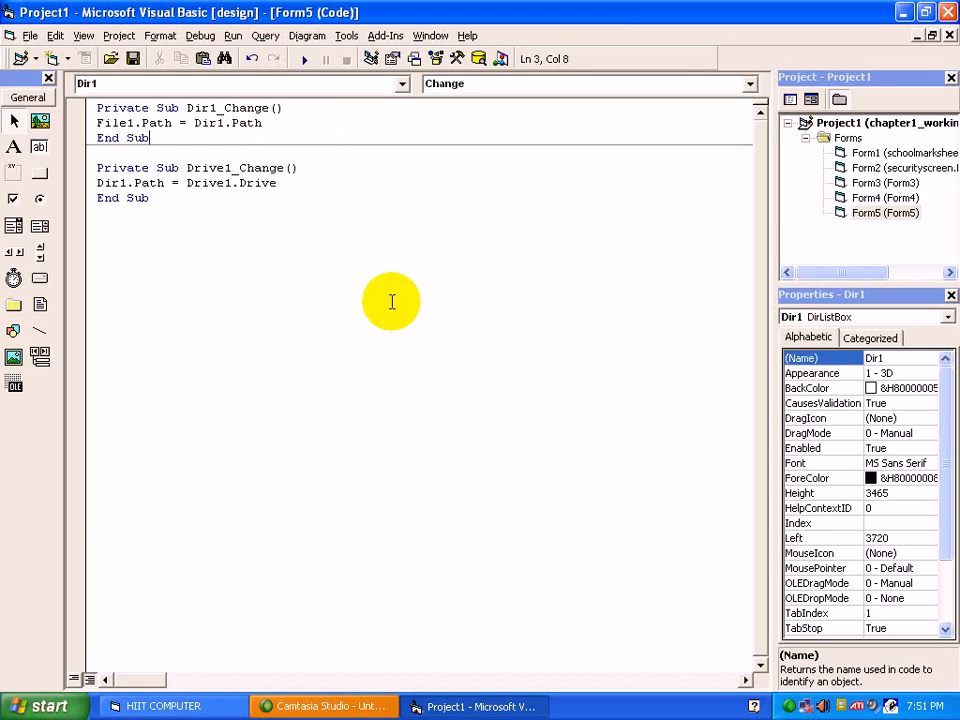
mouse_move(272, 162)
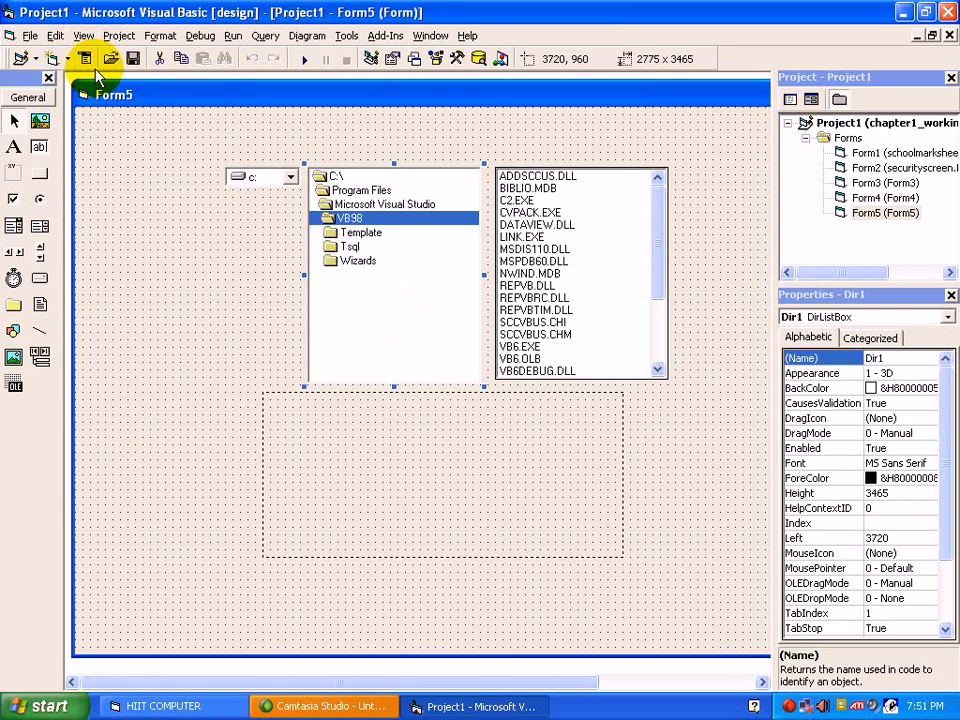
Run Form5 and switch the drive list to d: and back to c:.
left_click(135, 220)
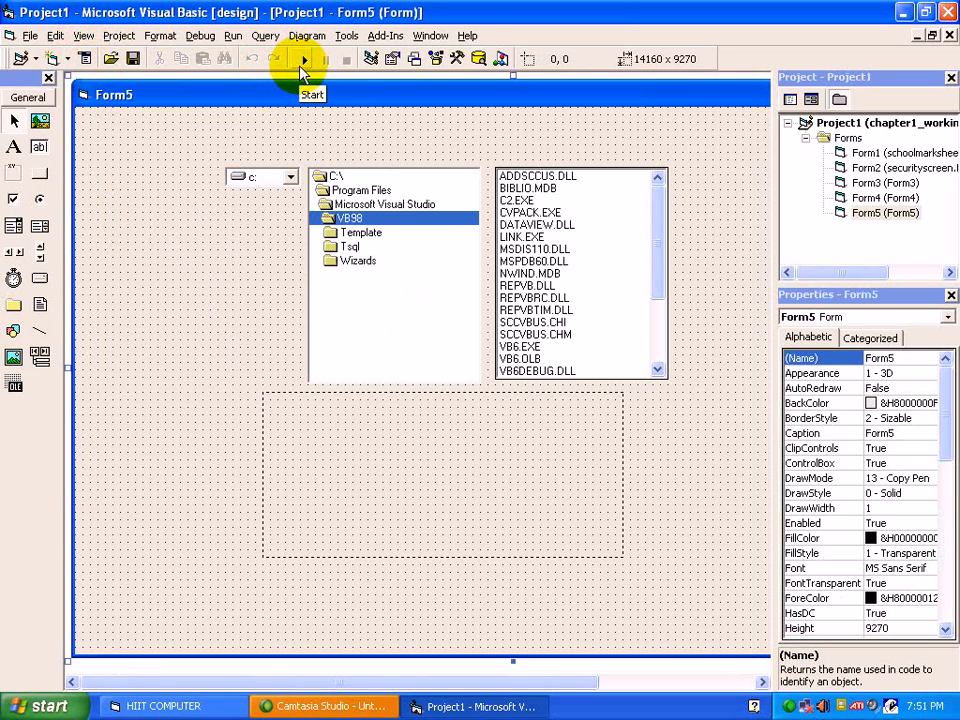
left_click(303, 58)
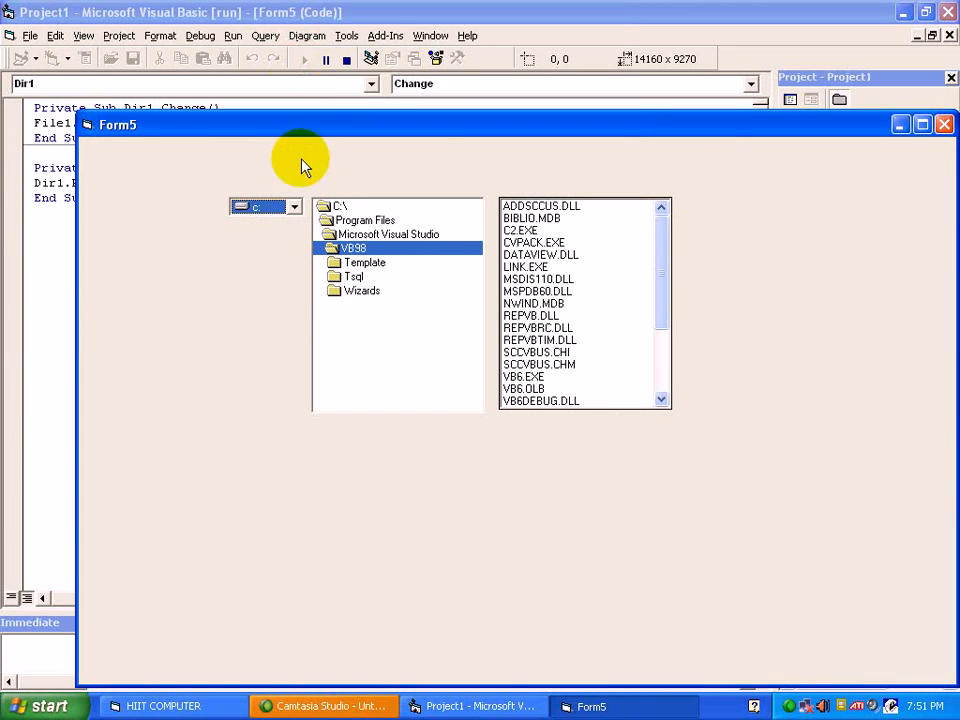
left_click(293, 207)
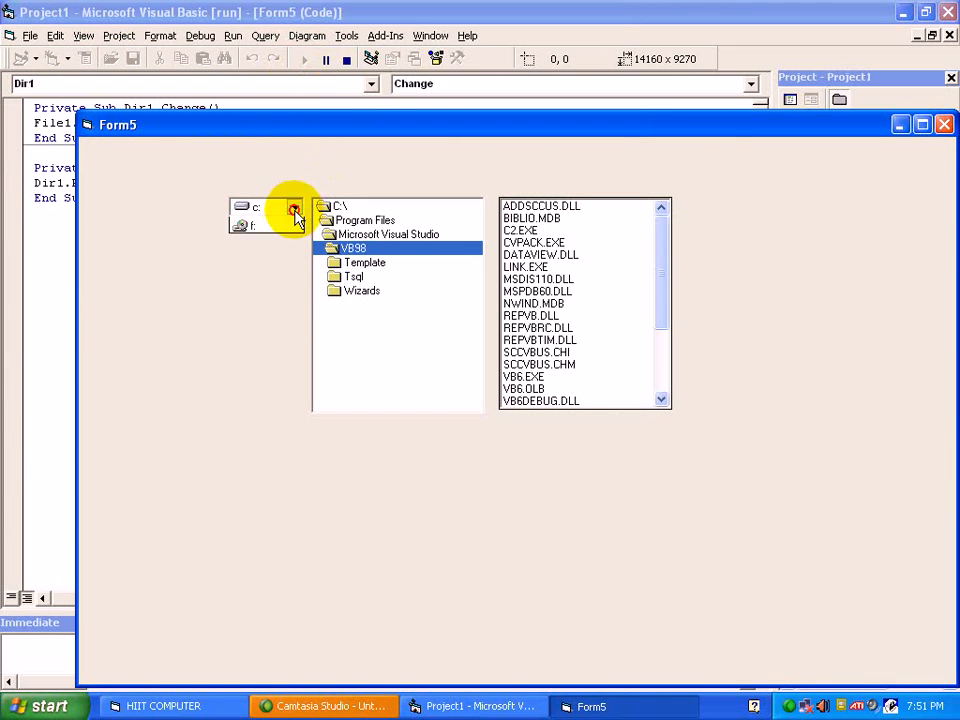
left_click(295, 208)
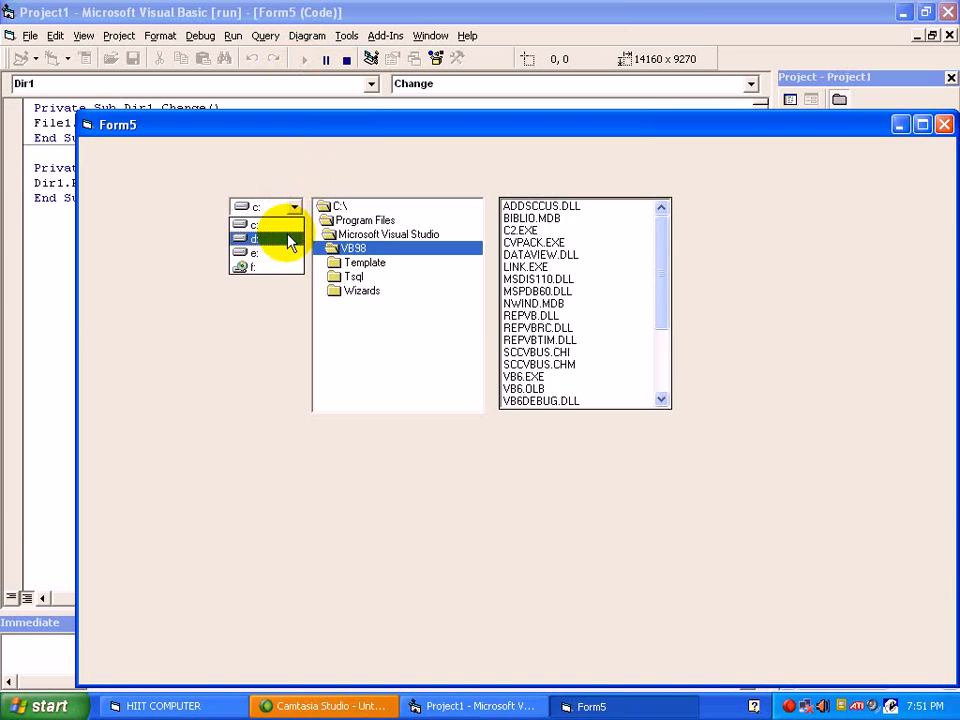
left_click(256, 238)
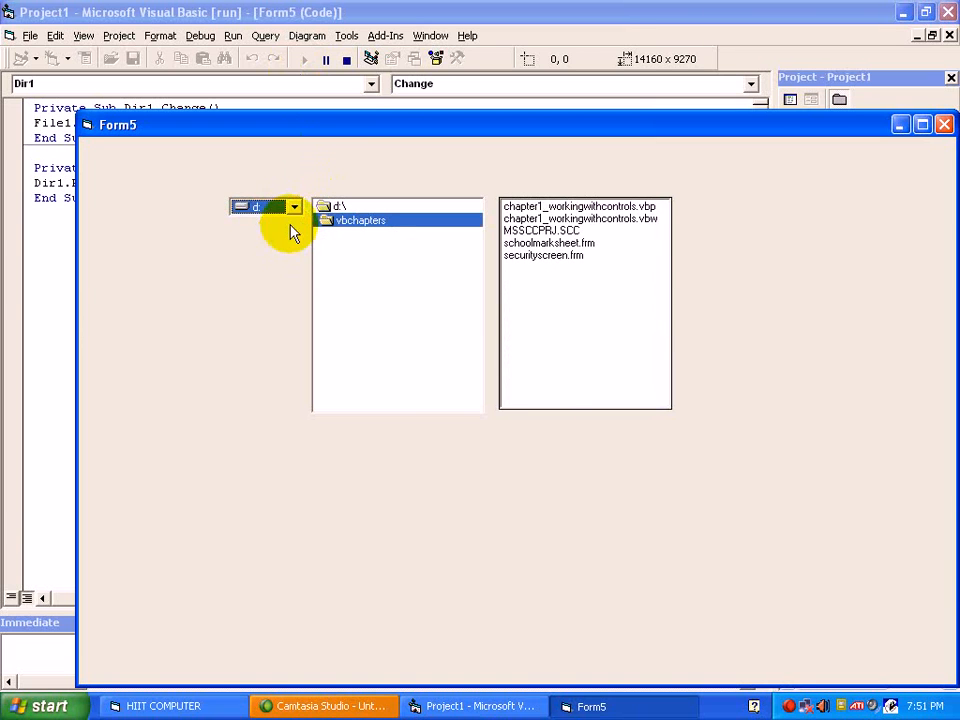
left_click(265, 207)
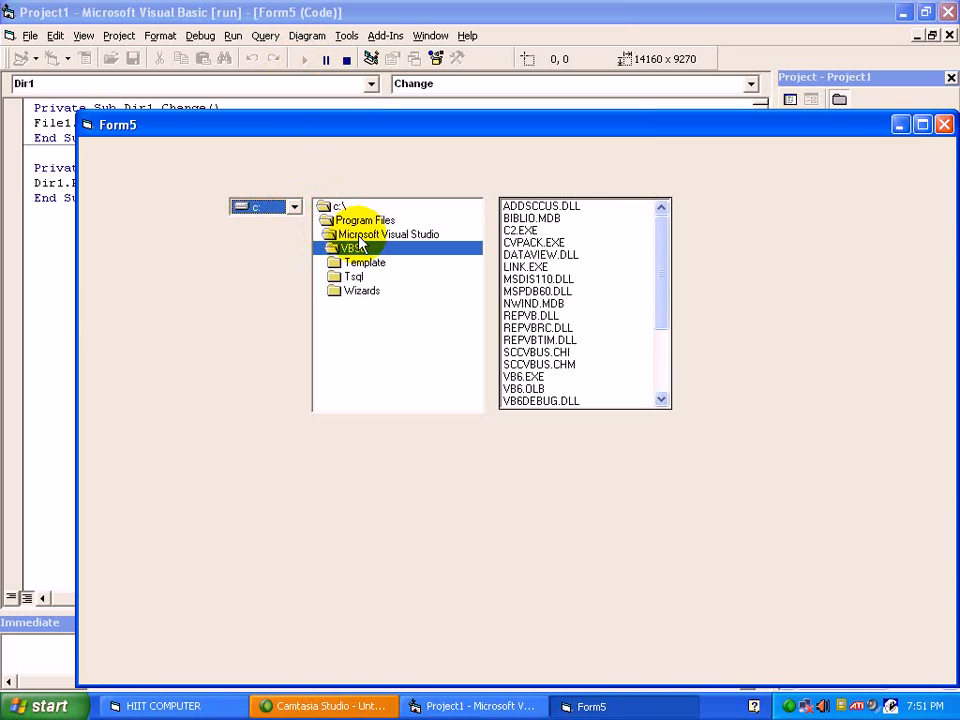
Open the Microsoft Visual Studio, Common and Graphics folders to check the file list follows.
double_click(388, 234)
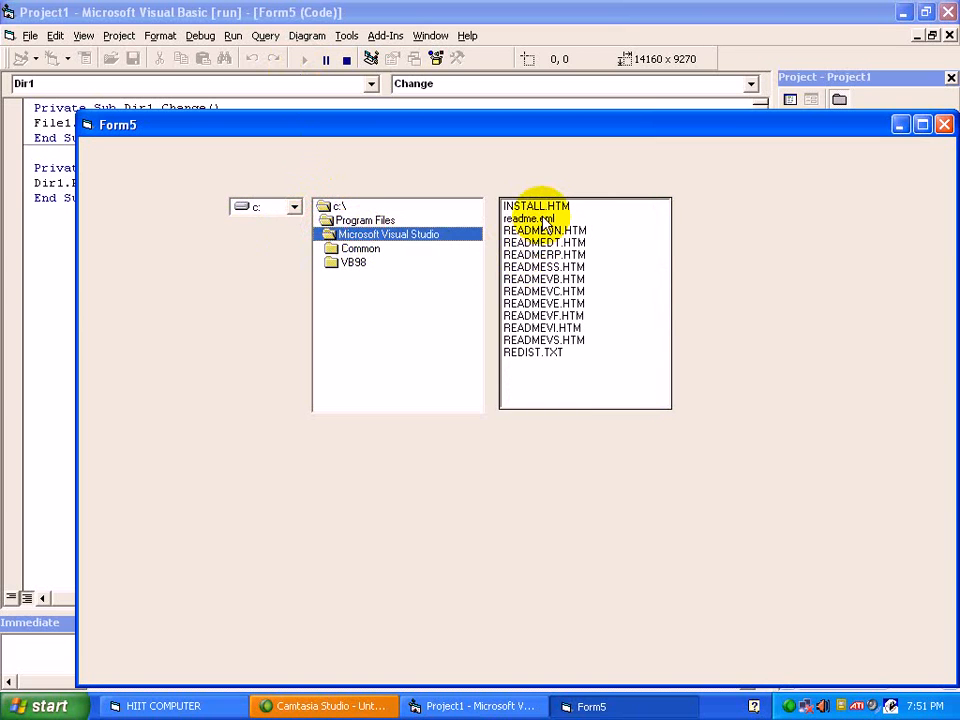
double_click(388, 234)
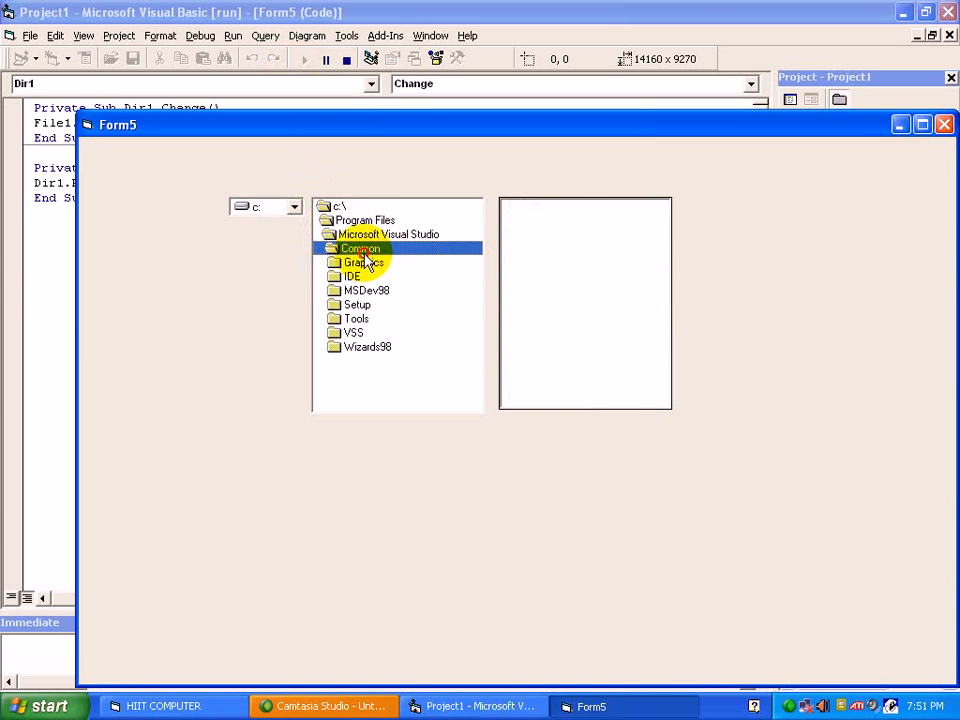
double_click(363, 262)
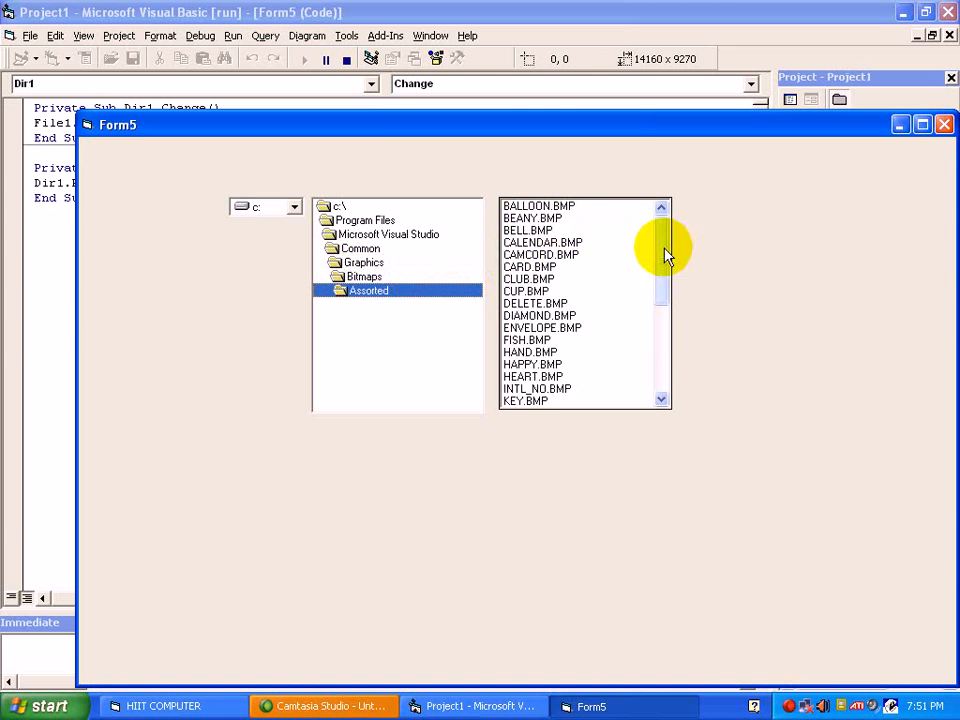
left_click_drag(663, 255, 663, 340)
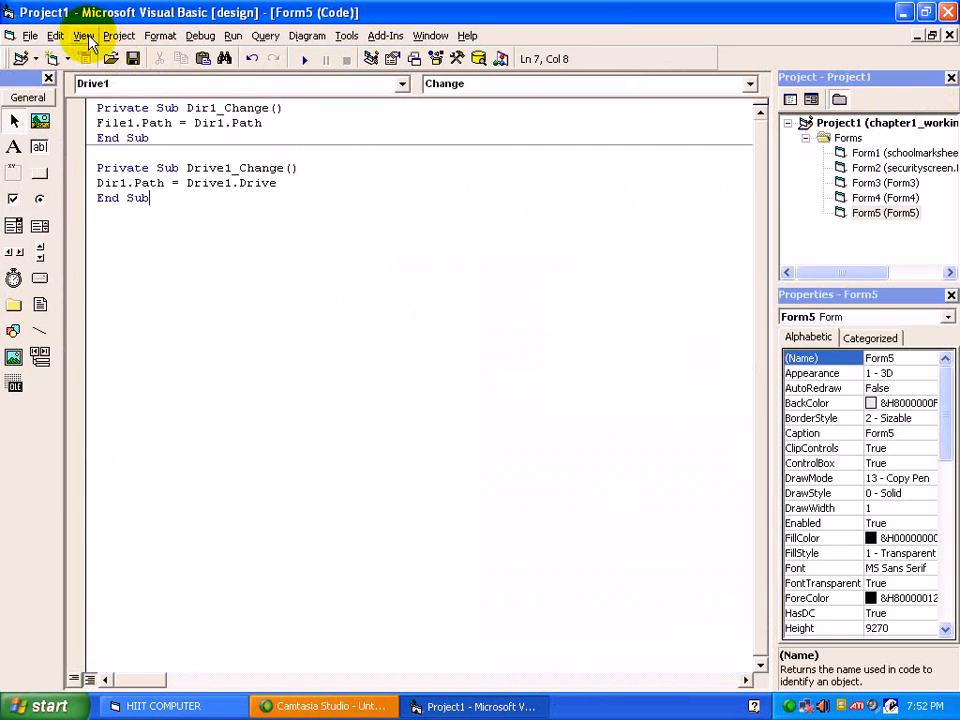
In File1_Click, set Image1.Picture to LoadPicture(Dir1.Path & "\" & File1.FileName).
left_click(83, 35)
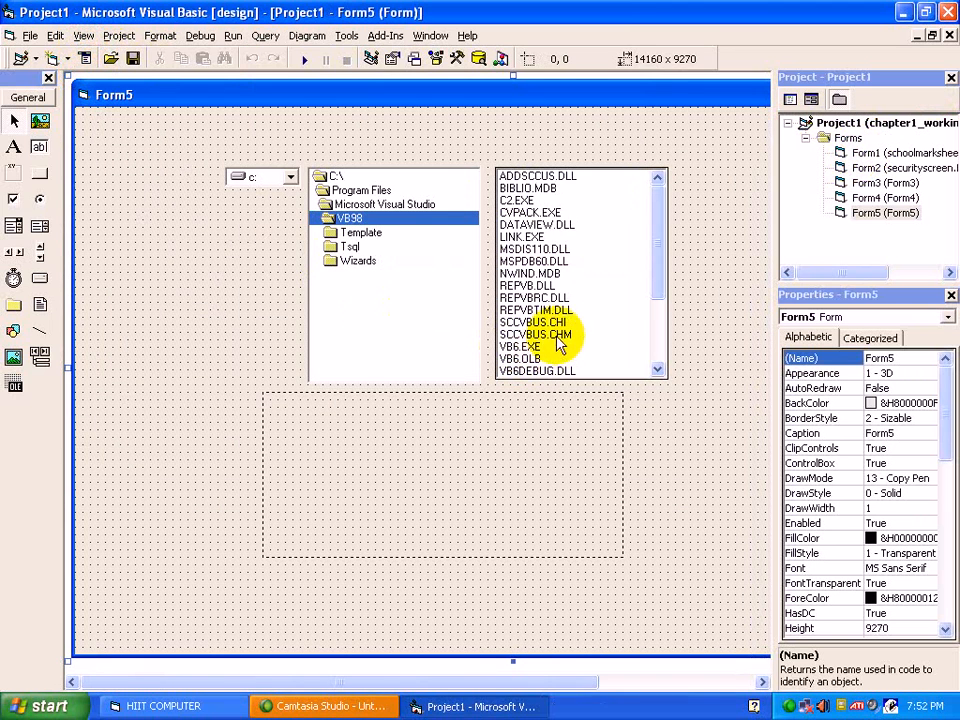
mouse_move(590, 268)
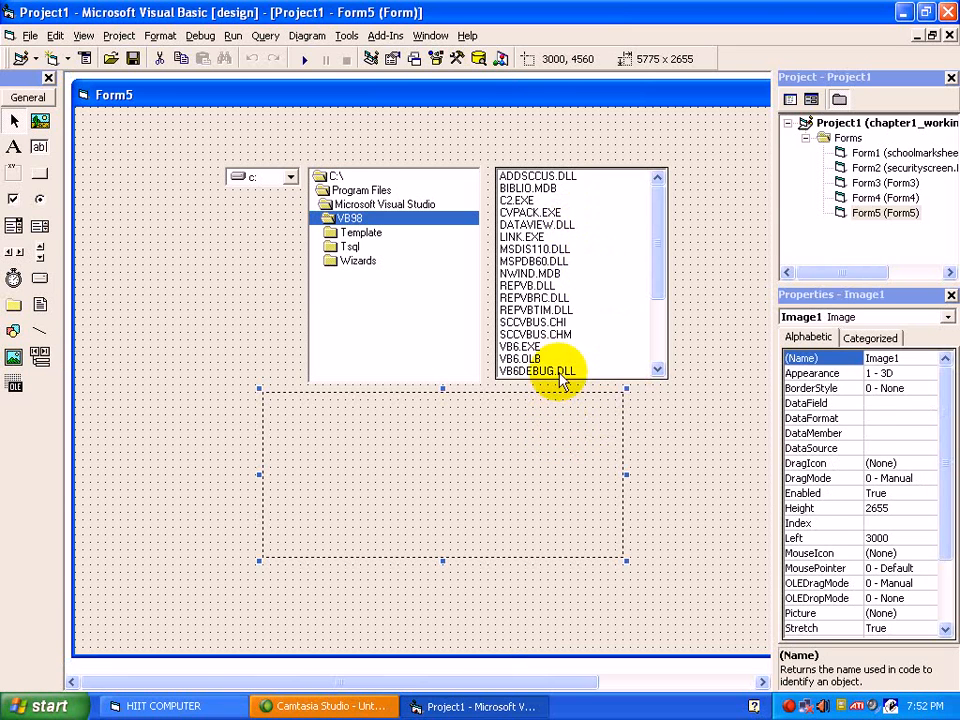
double_click(540, 371)
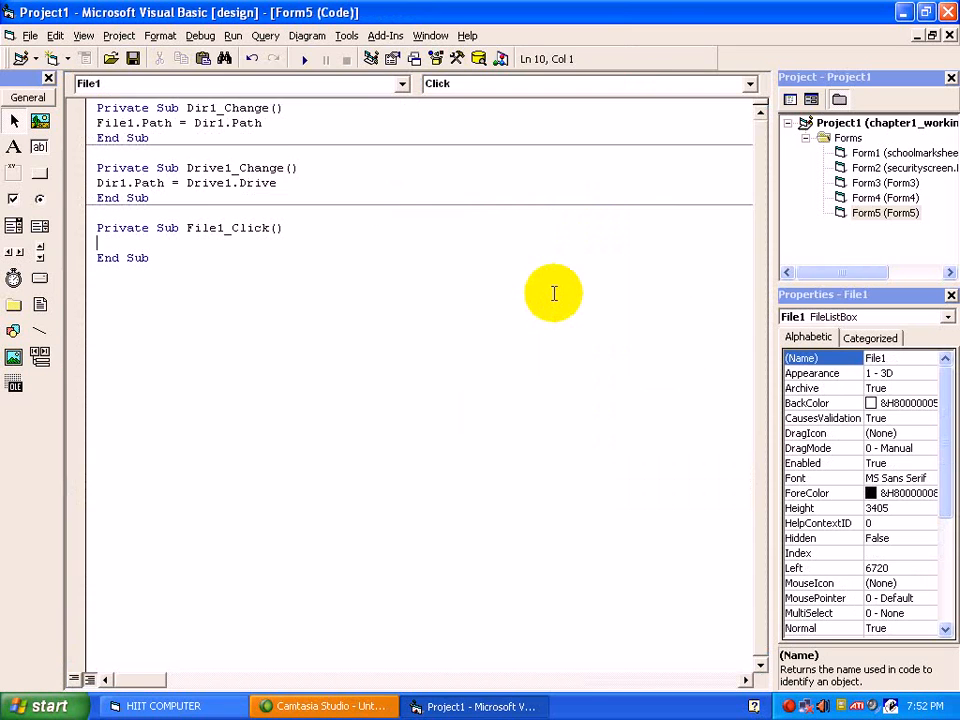
type("image1.Picture =")
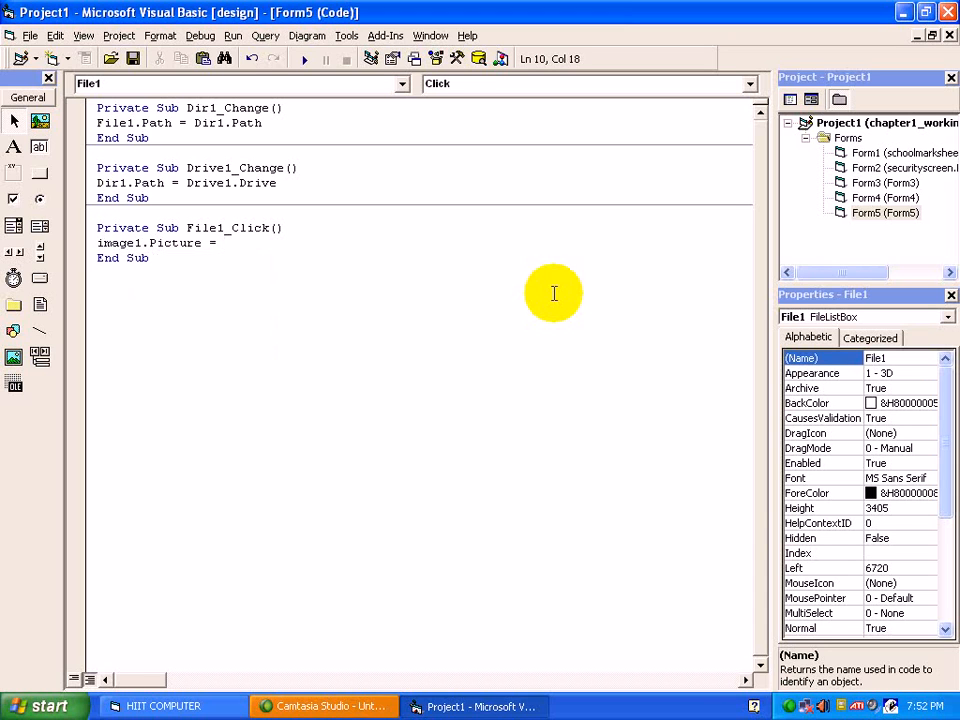
type("load")
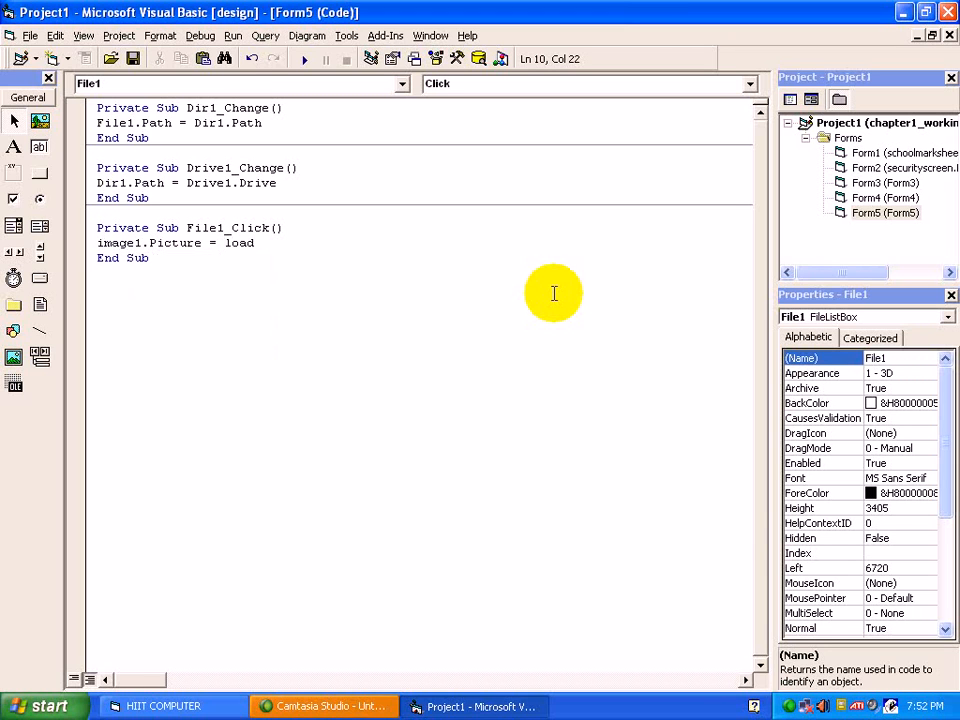
type("p")
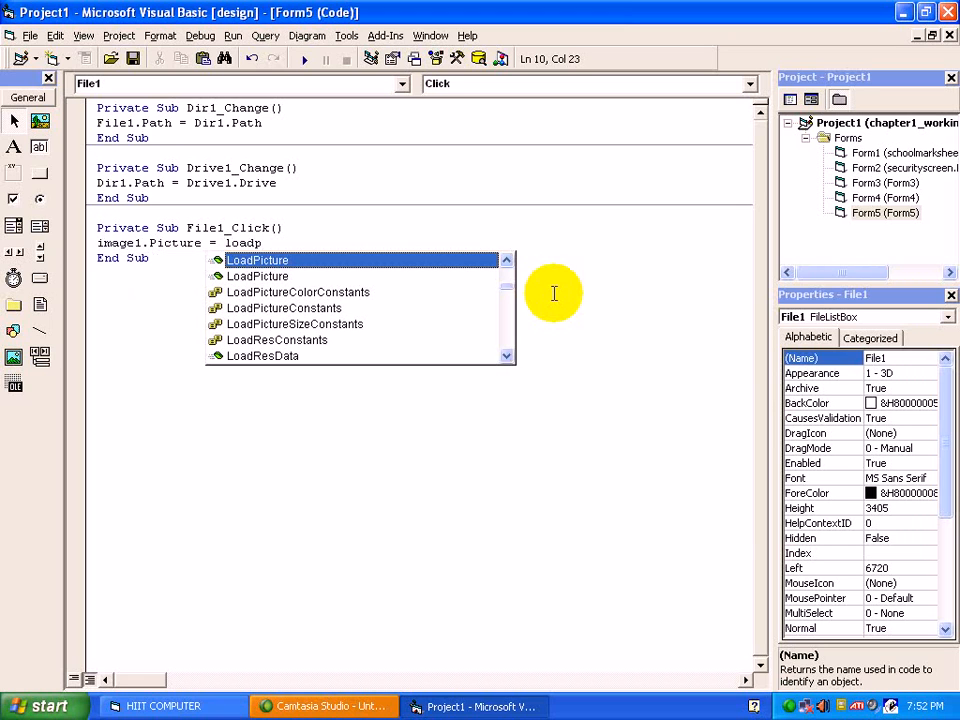
type("(")
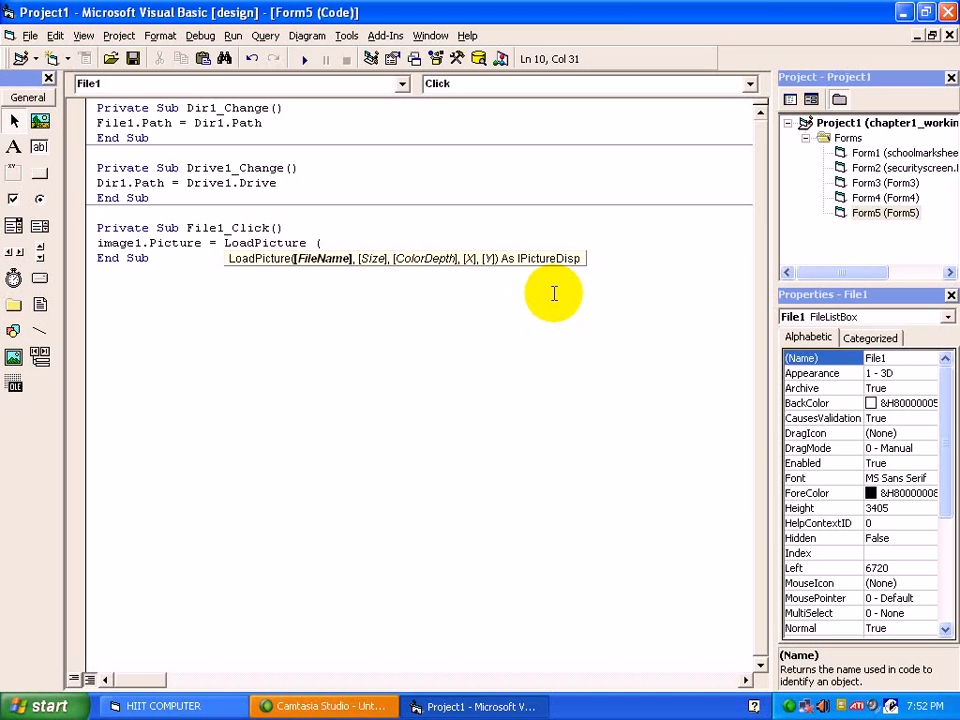
type("d")
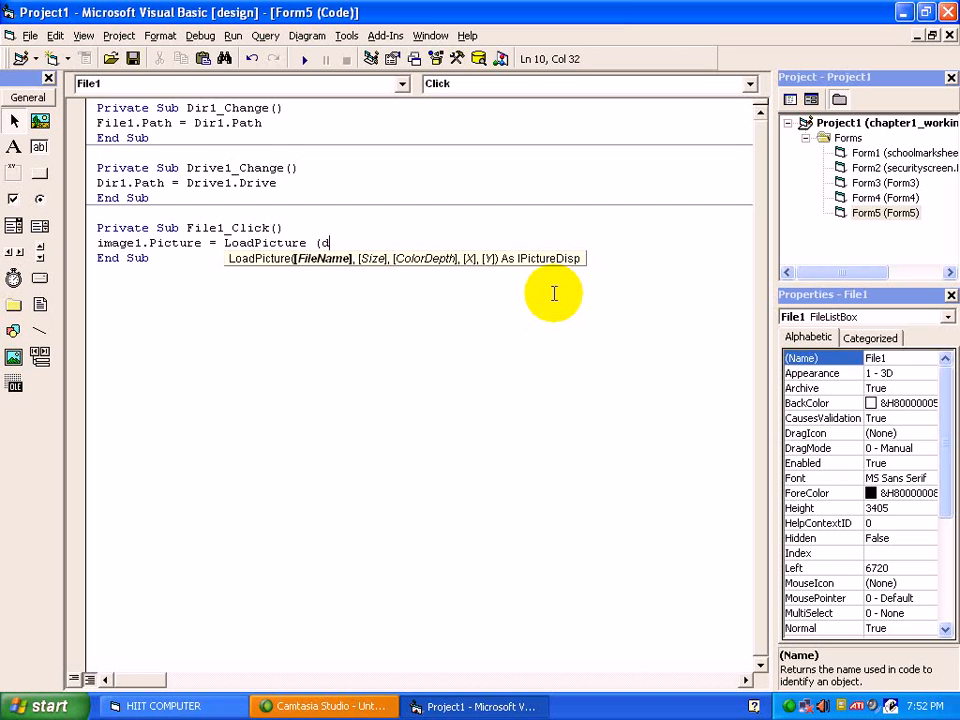
type("ir1.")
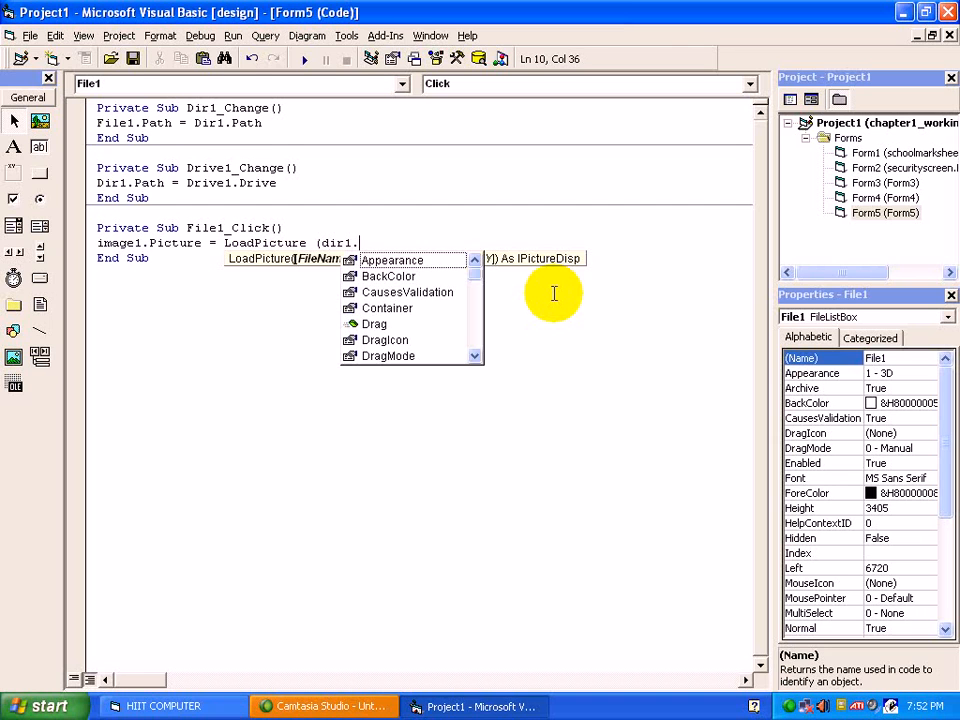
type("p")
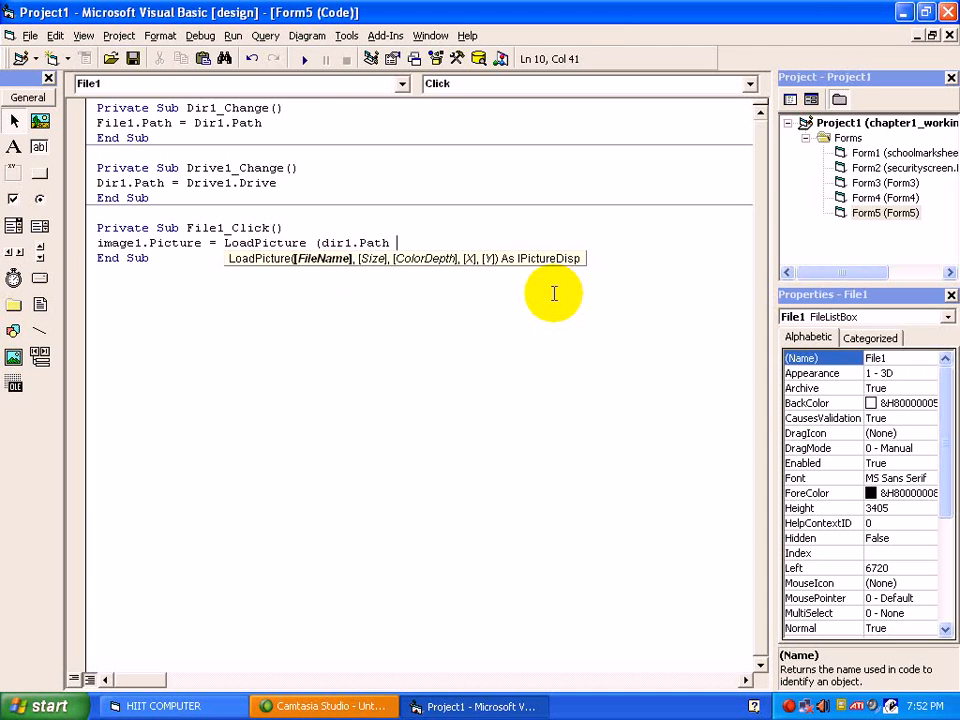
type("& \"\\\" &")
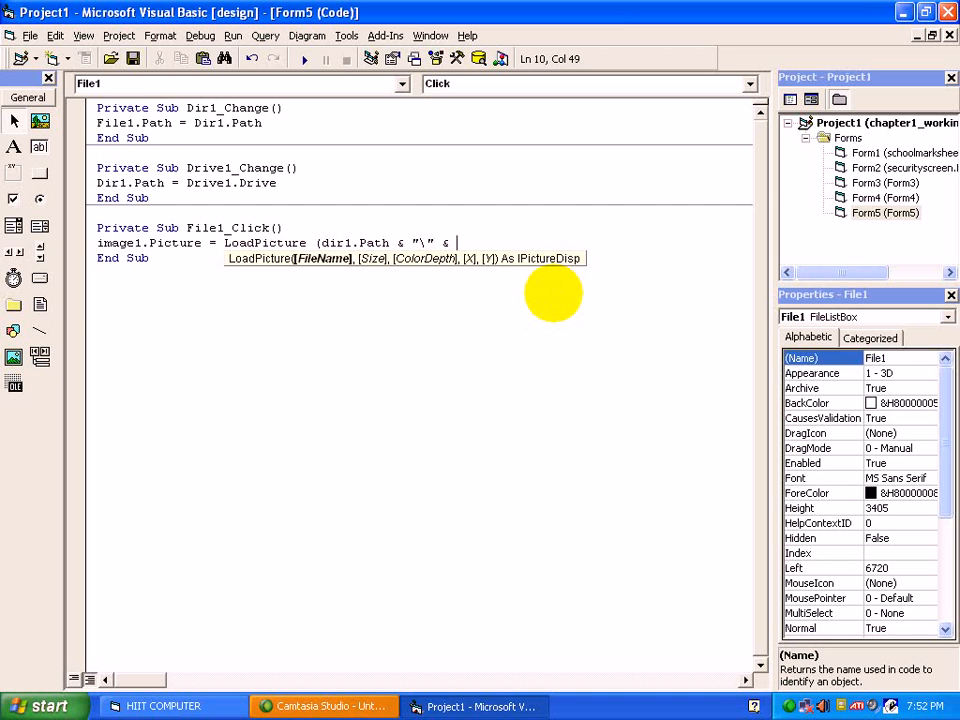
type("file1.f")
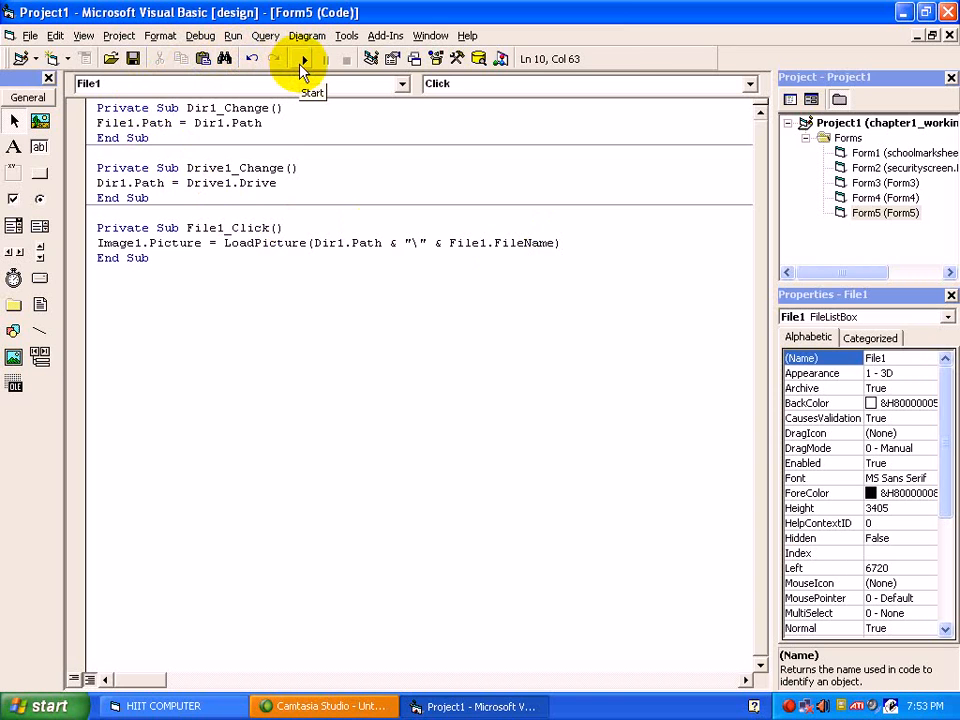
left_click(302, 58)
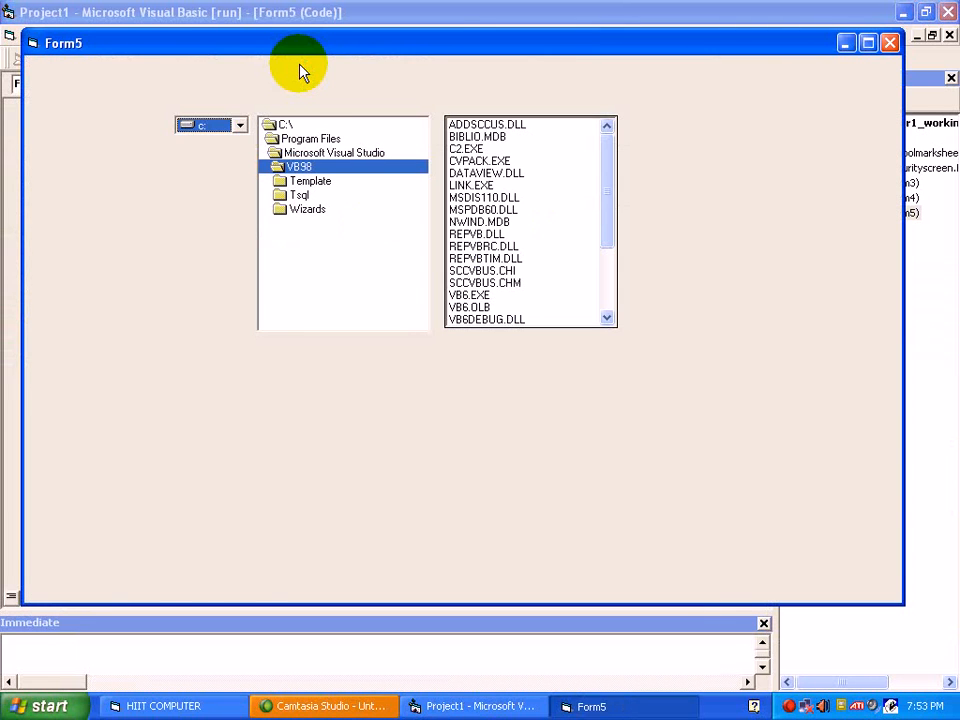
mouse_move(290, 155)
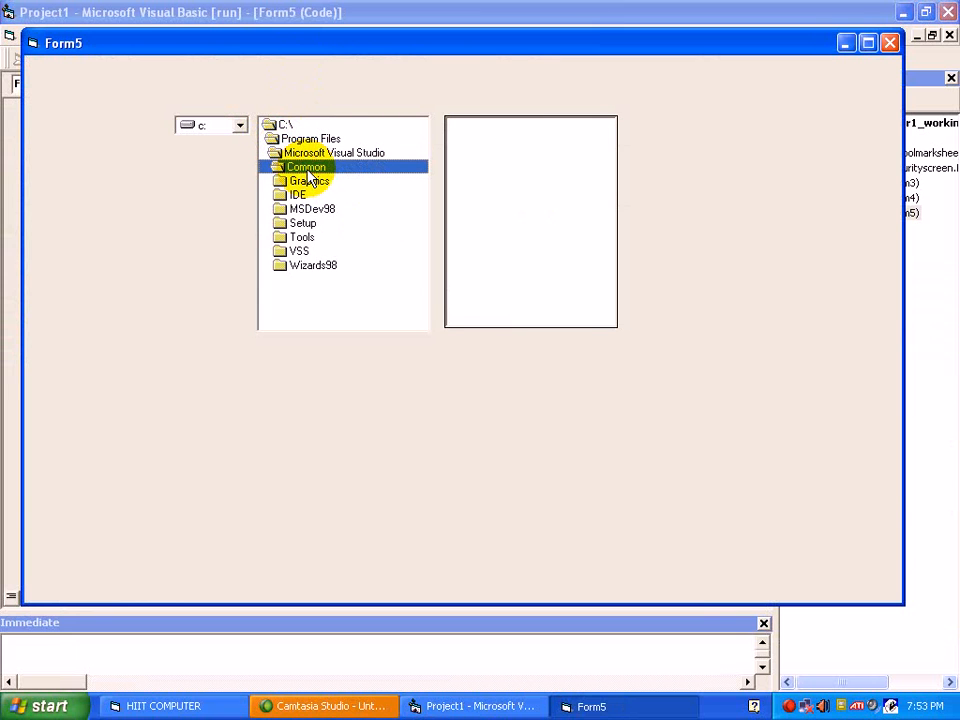
double_click(309, 181)
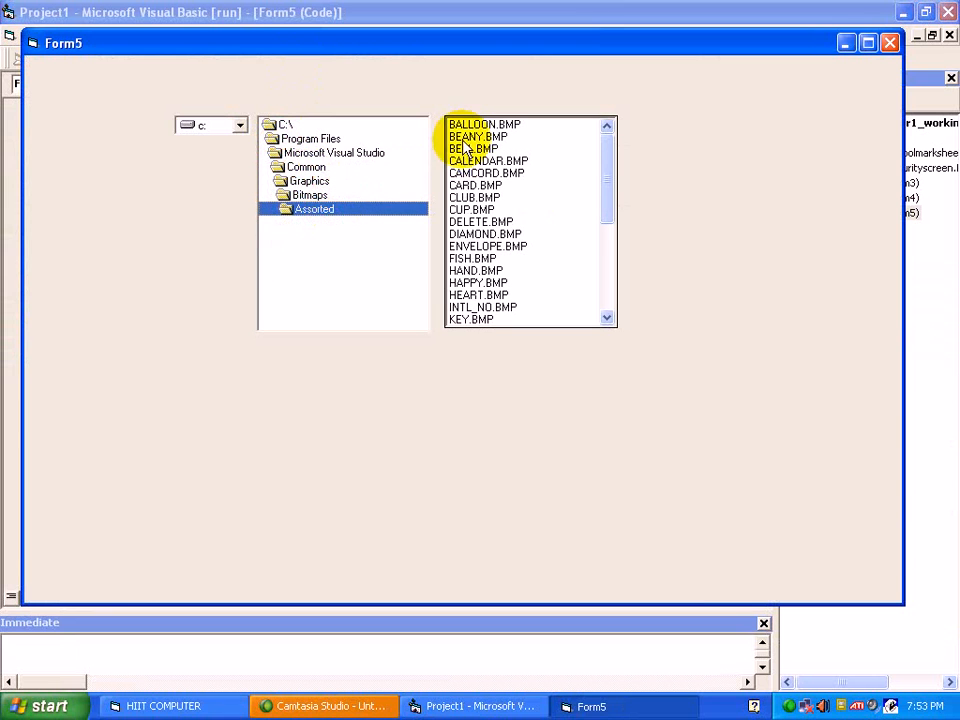
left_click(484, 123)
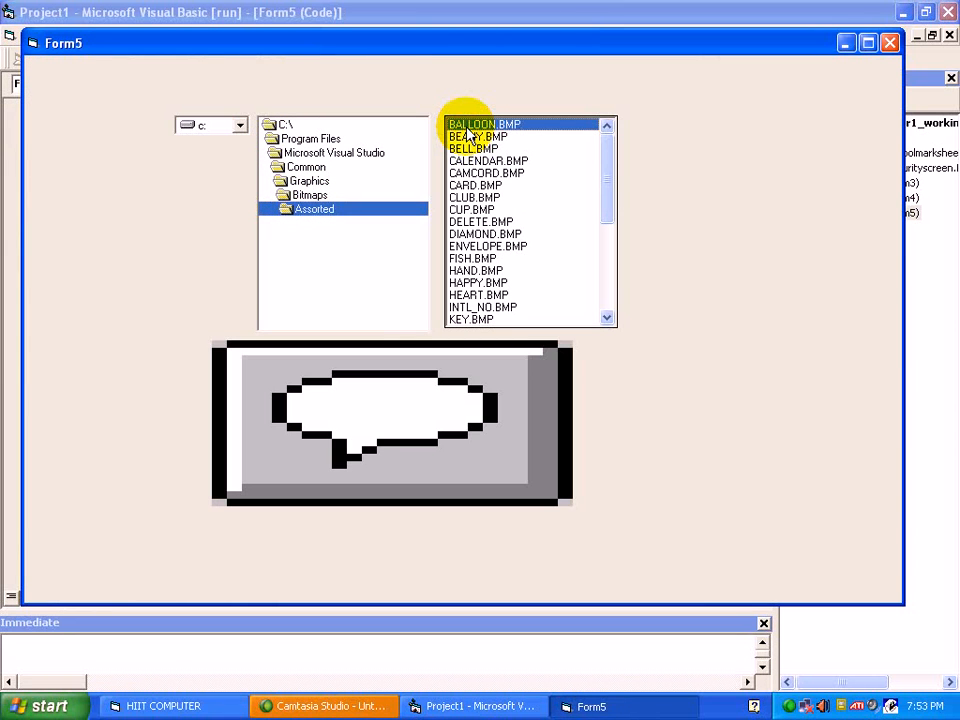
left_click(477, 137)
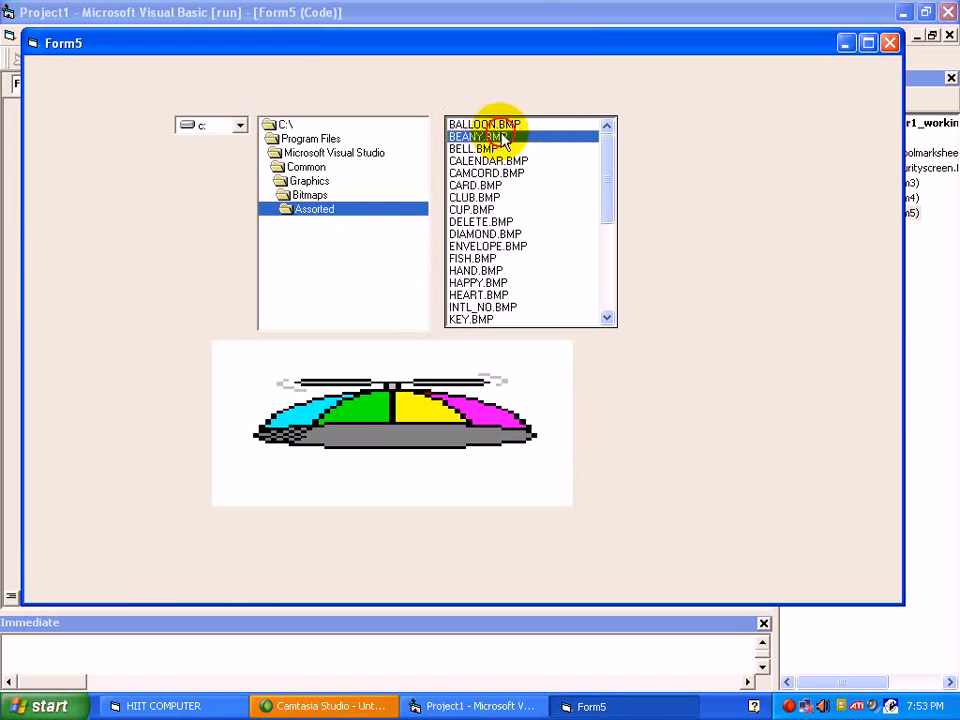
left_click(488, 160)
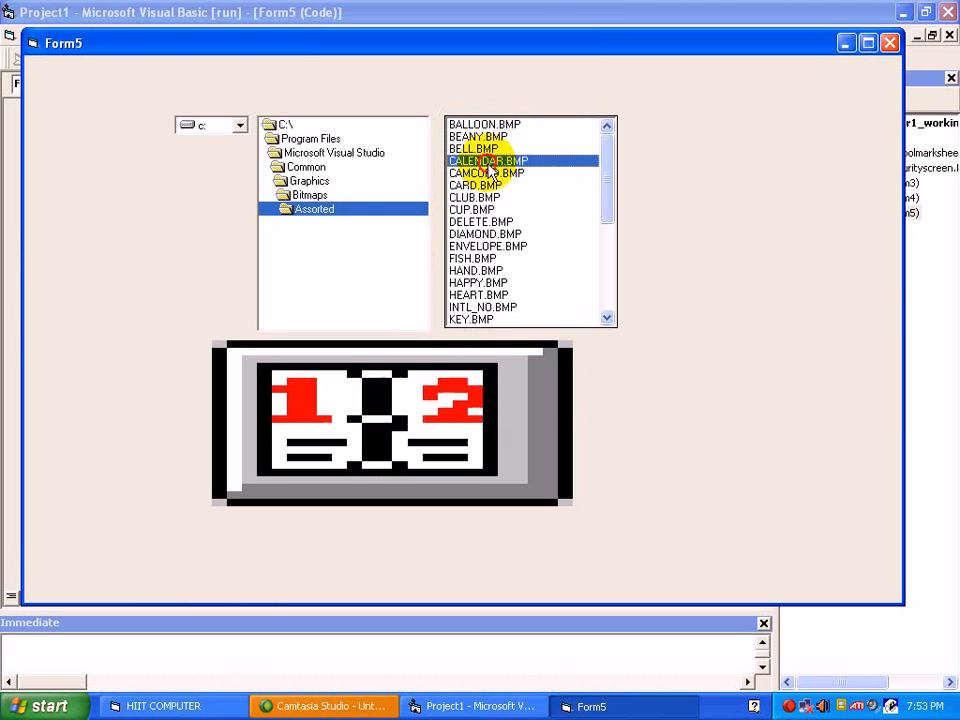
left_click(475, 197)
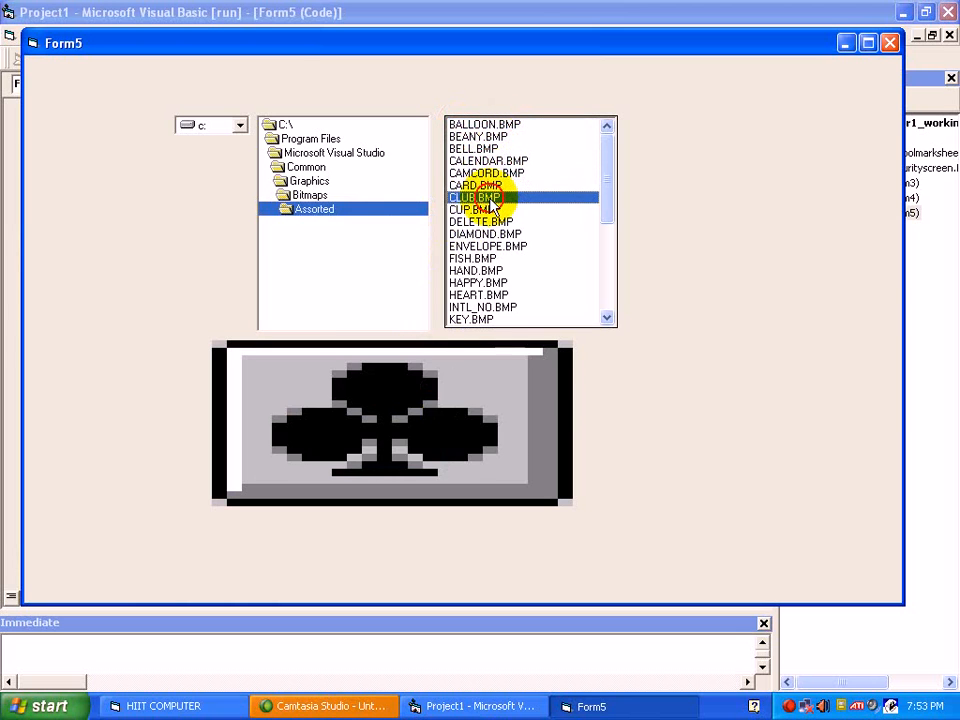
left_click(481, 221)
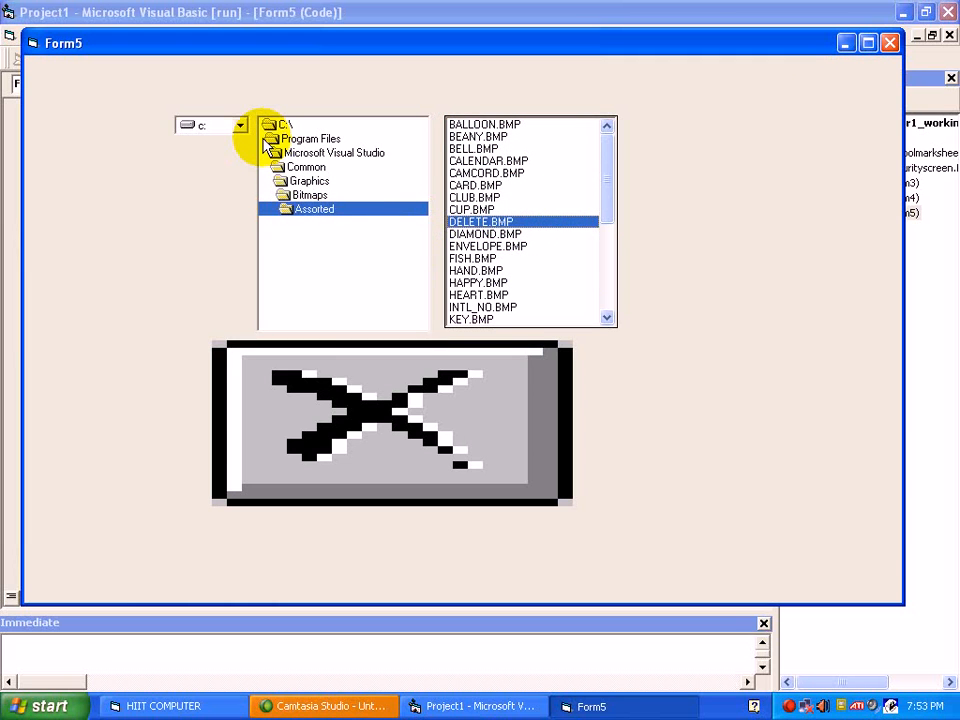
mouse_move(880, 70)
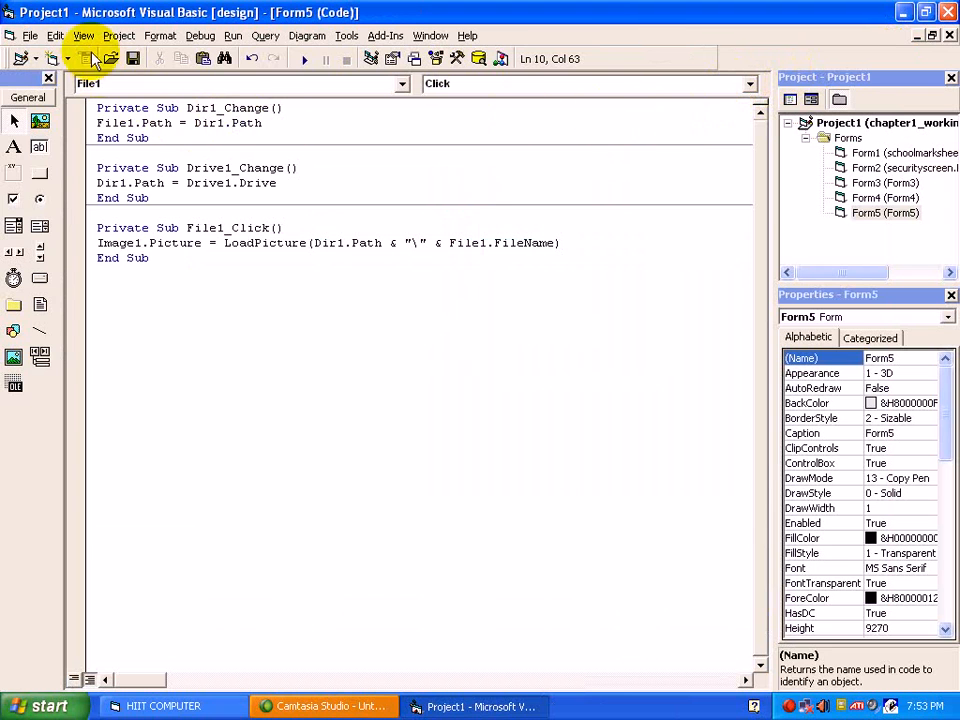
Draw an OLE container across the lower part of Form5, below the file list.
left_click(87, 58)
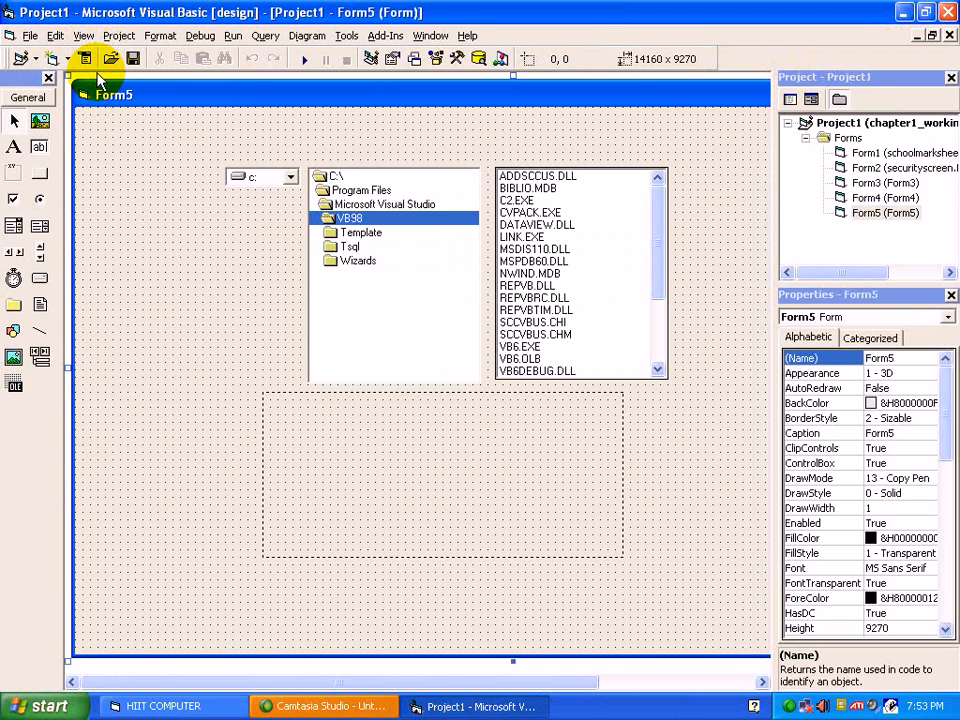
mouse_move(92, 207)
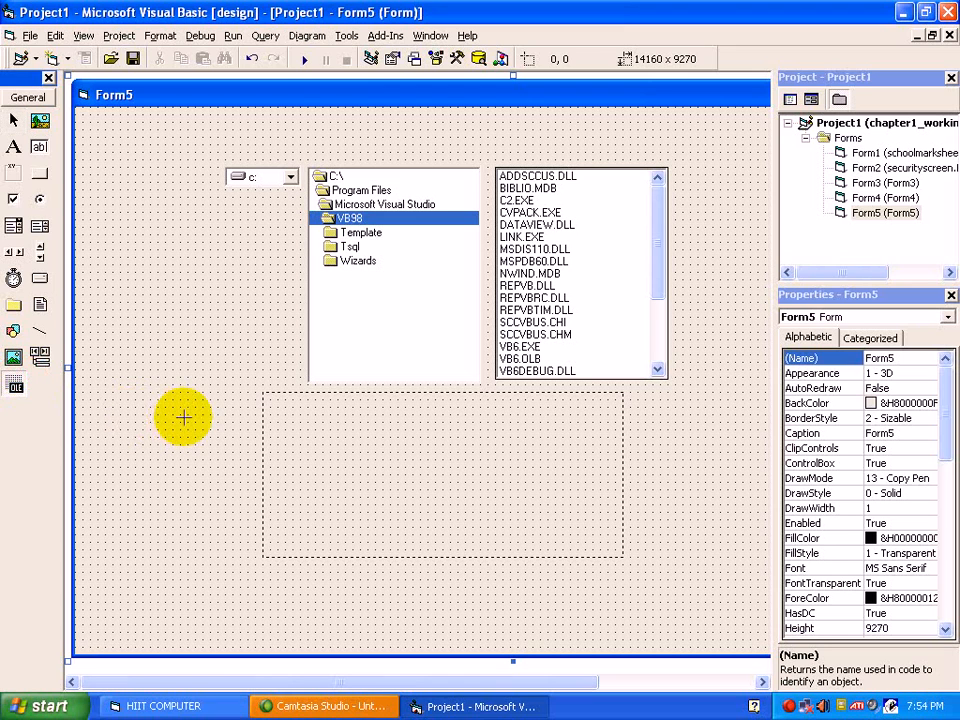
left_click_drag(185, 417, 725, 600)
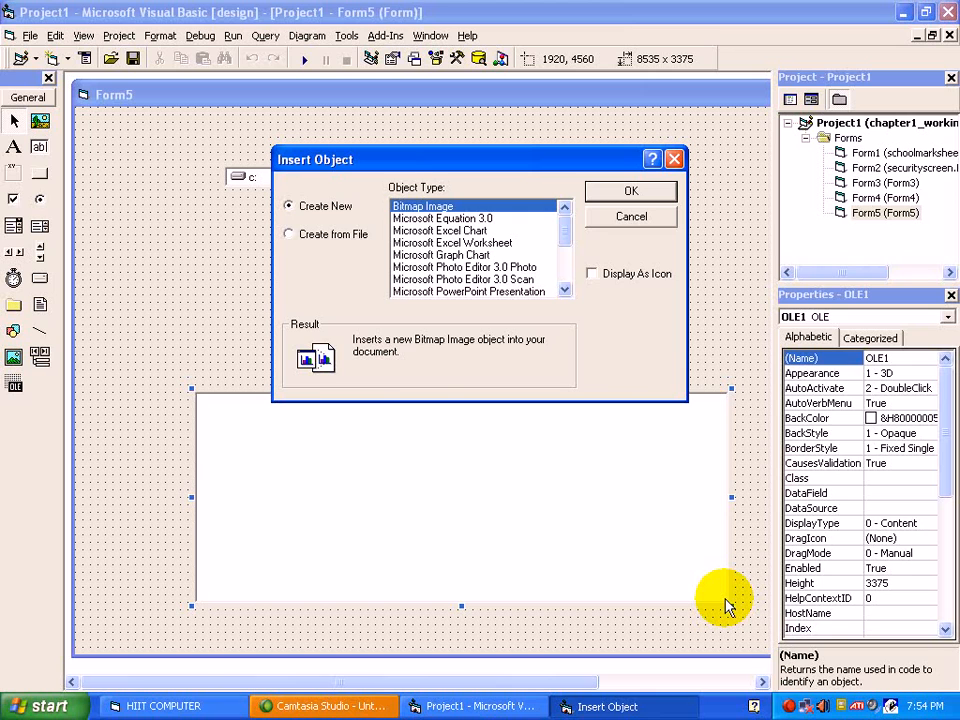
mouse_move(398, 200)
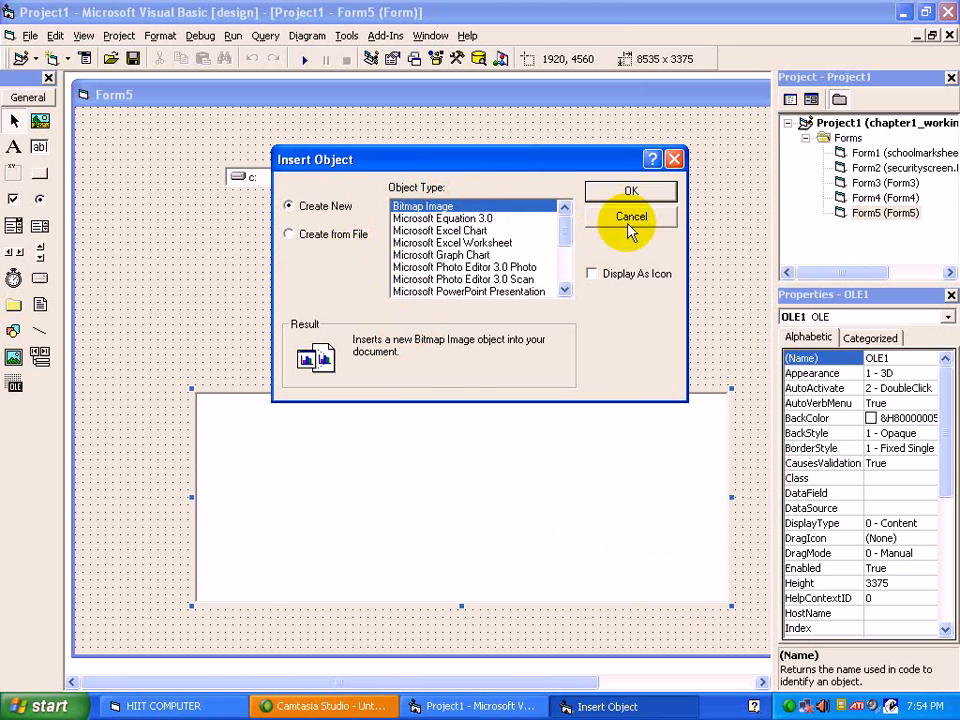
mouse_move(485, 475)
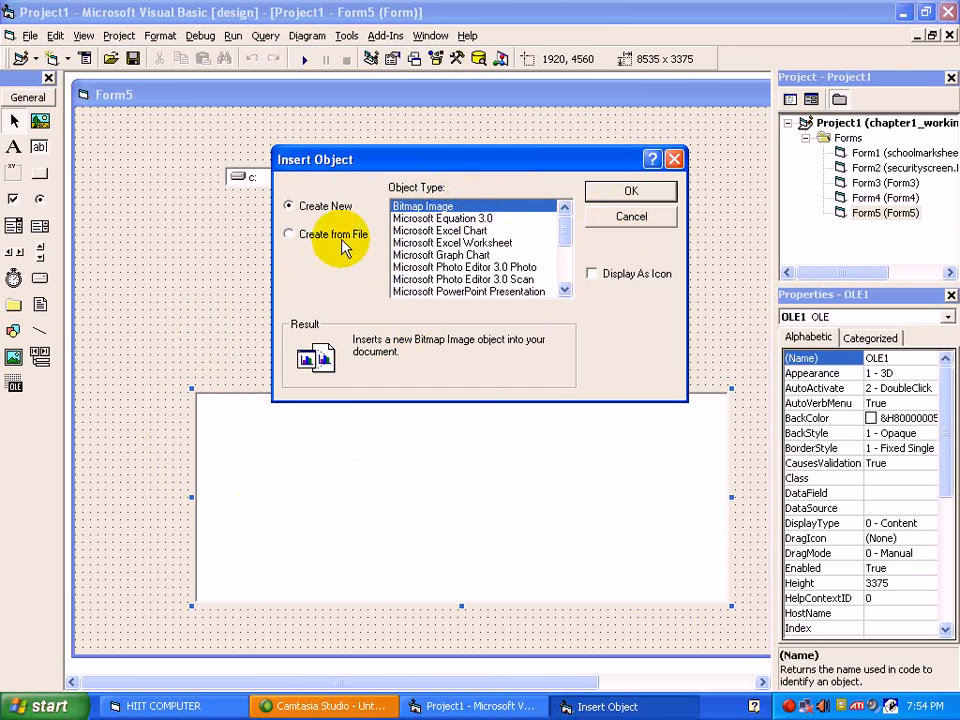
Embed BROCHURE.doc from D:\EDUCATION in the OLE container via Create from File.
left_click(288, 234)
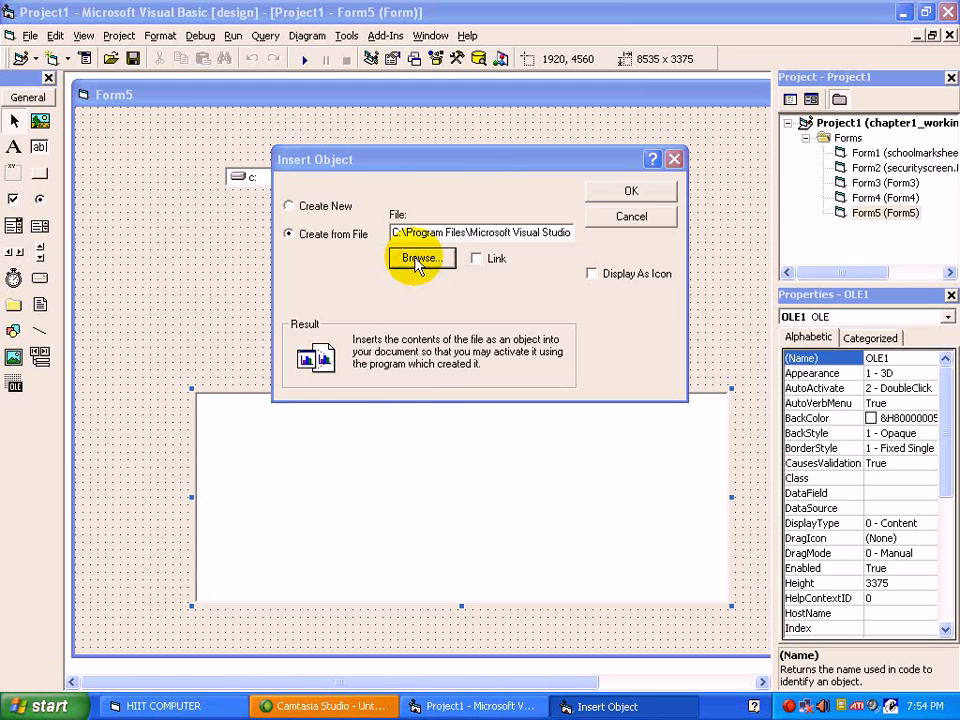
left_click(419, 258)
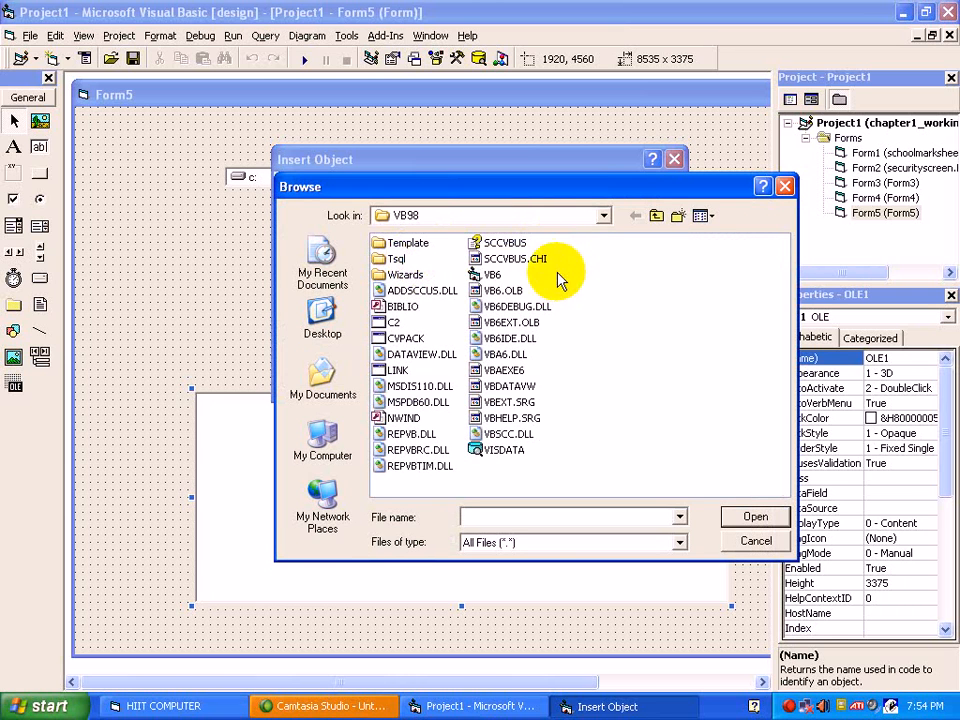
left_click(601, 215)
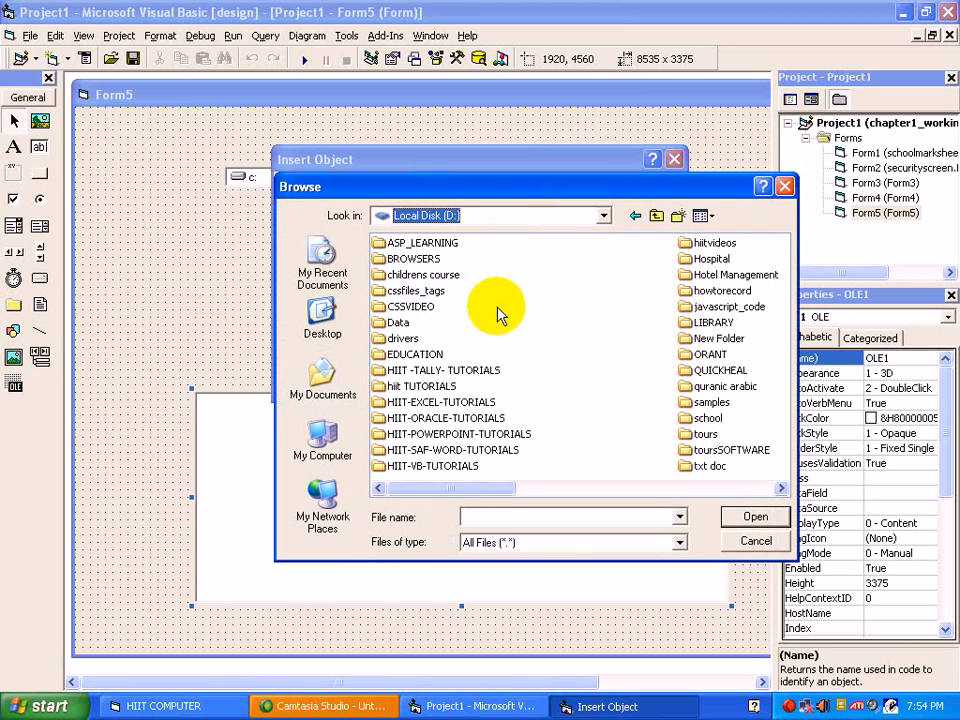
mouse_move(450, 325)
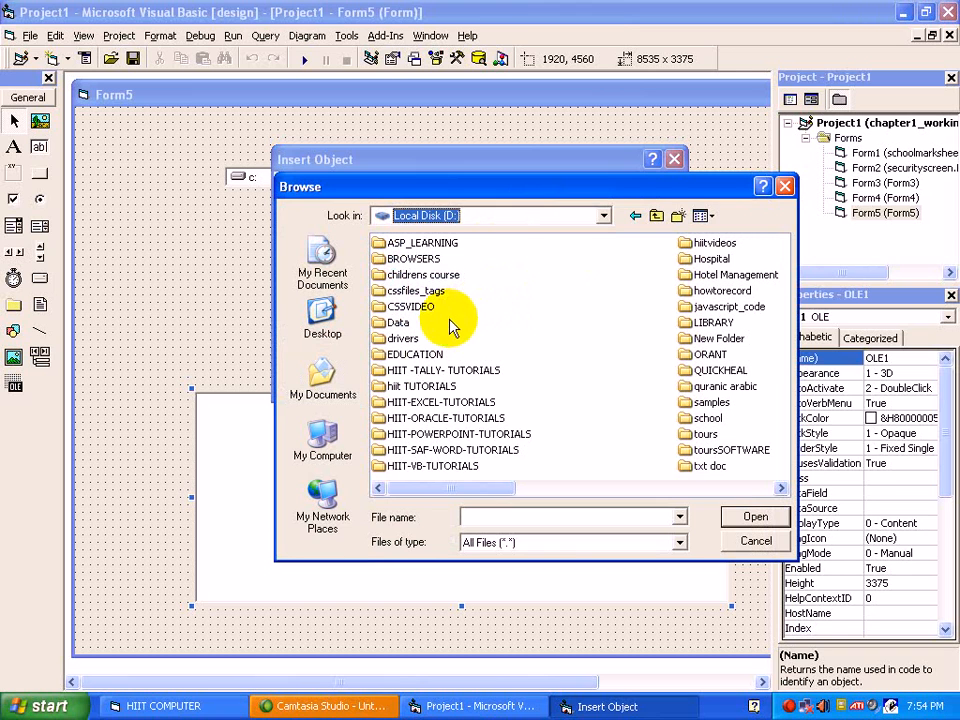
double_click(414, 354)
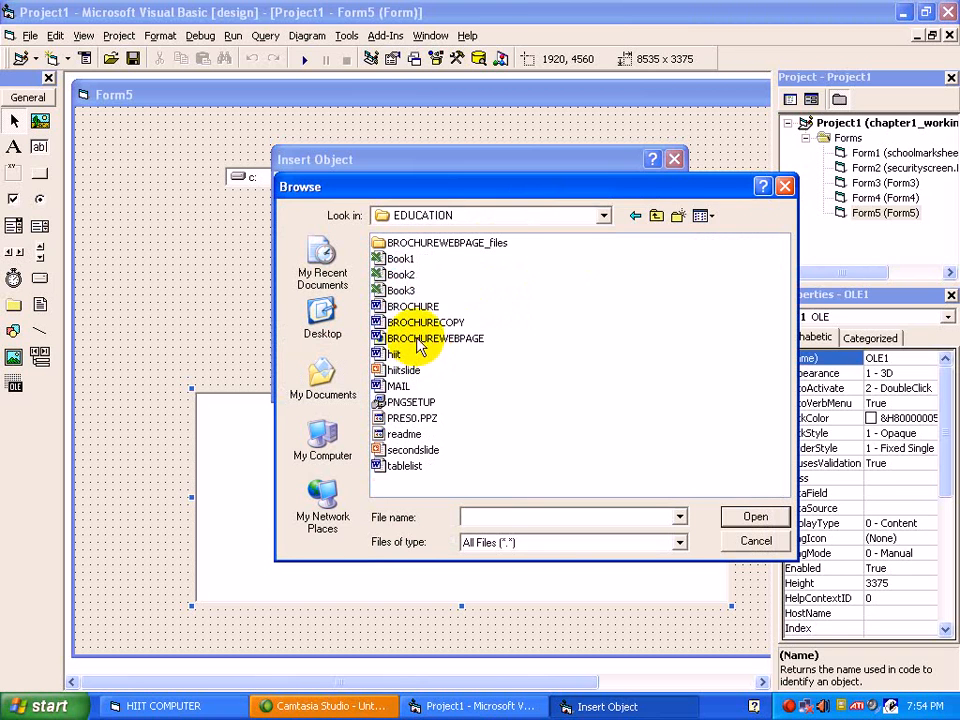
left_click(412, 306)
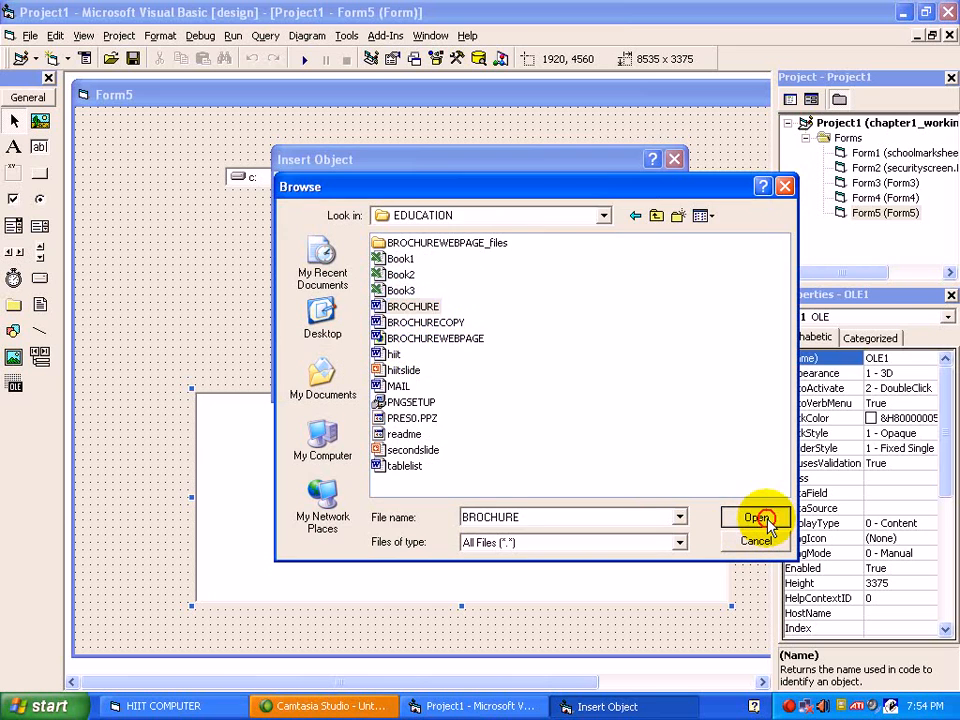
left_click(757, 519)
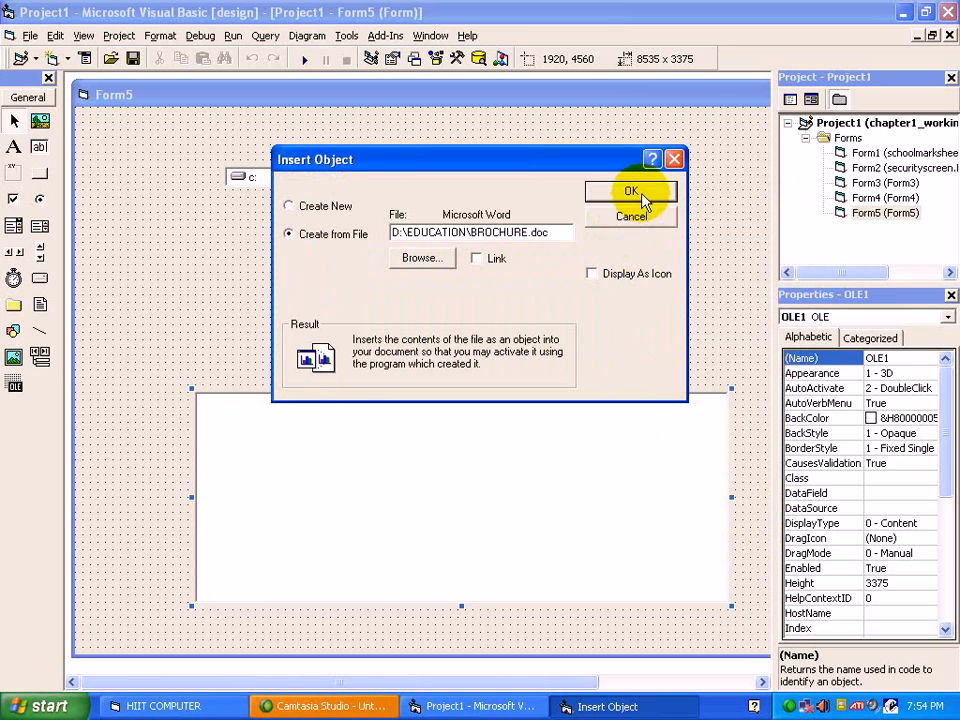
left_click(630, 191)
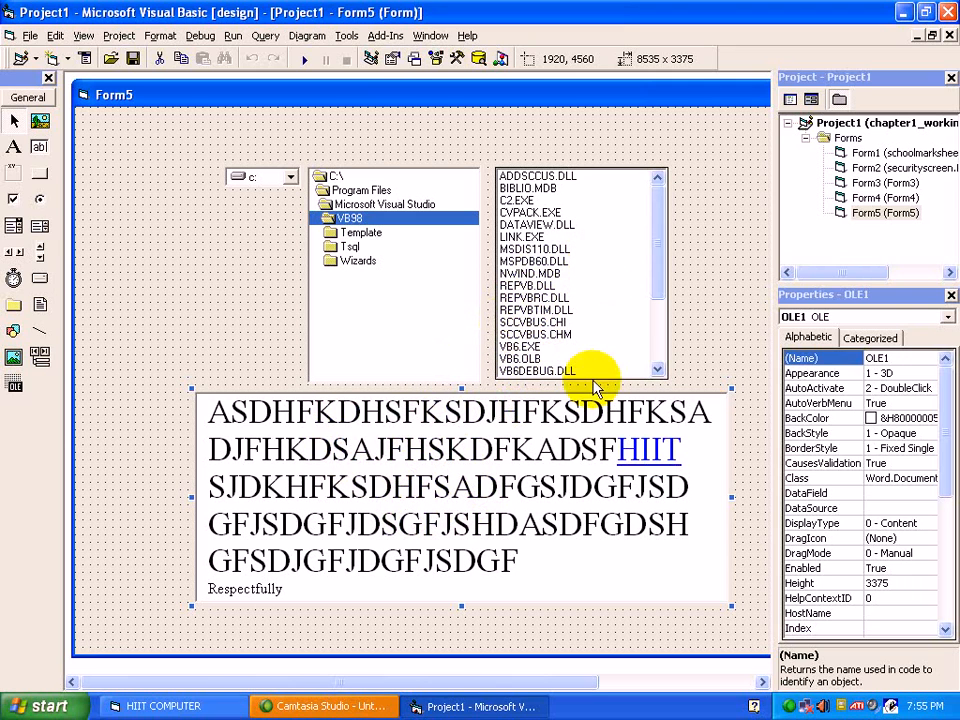
mouse_move(565, 450)
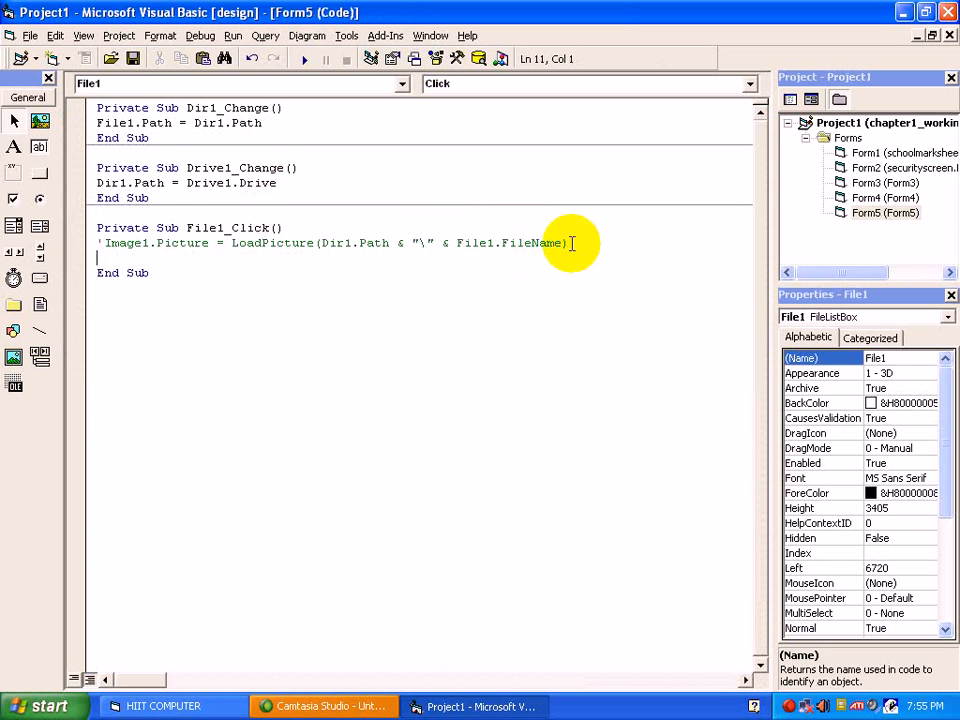
In File1_Click, write OLE1.CreateEmbed Dir1.Path & "\" & File1.FileName.
type("ole")
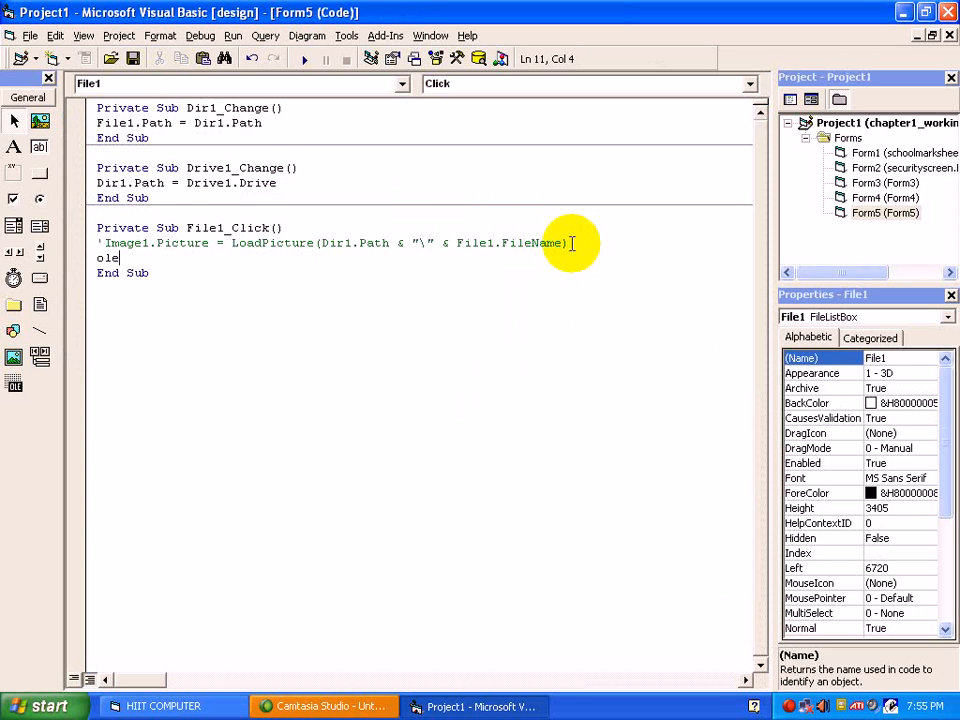
type("1")
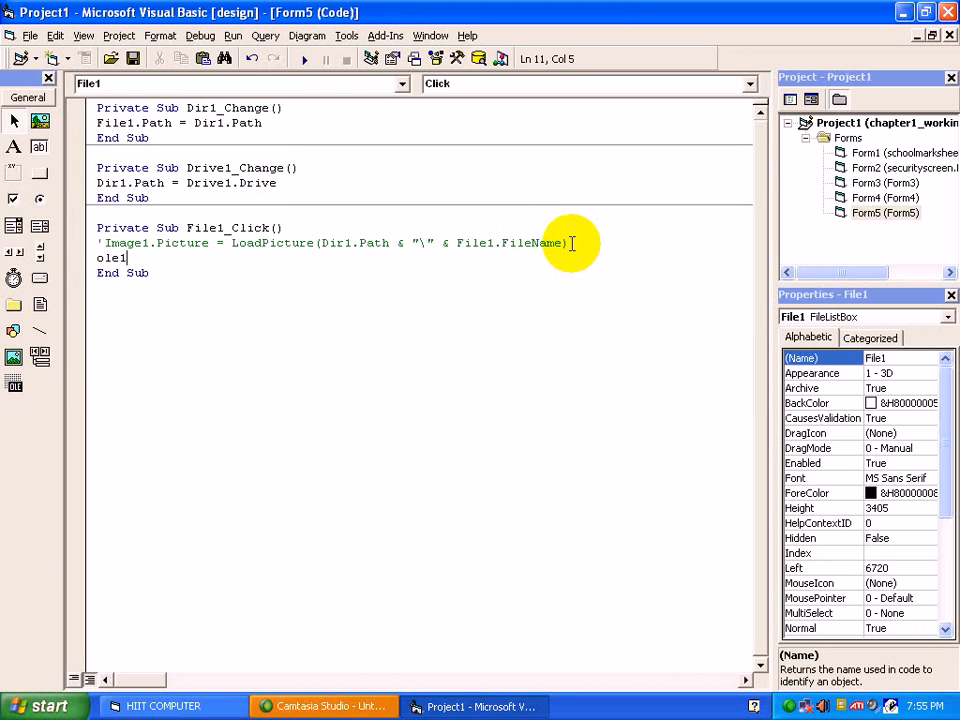
type(".cr")
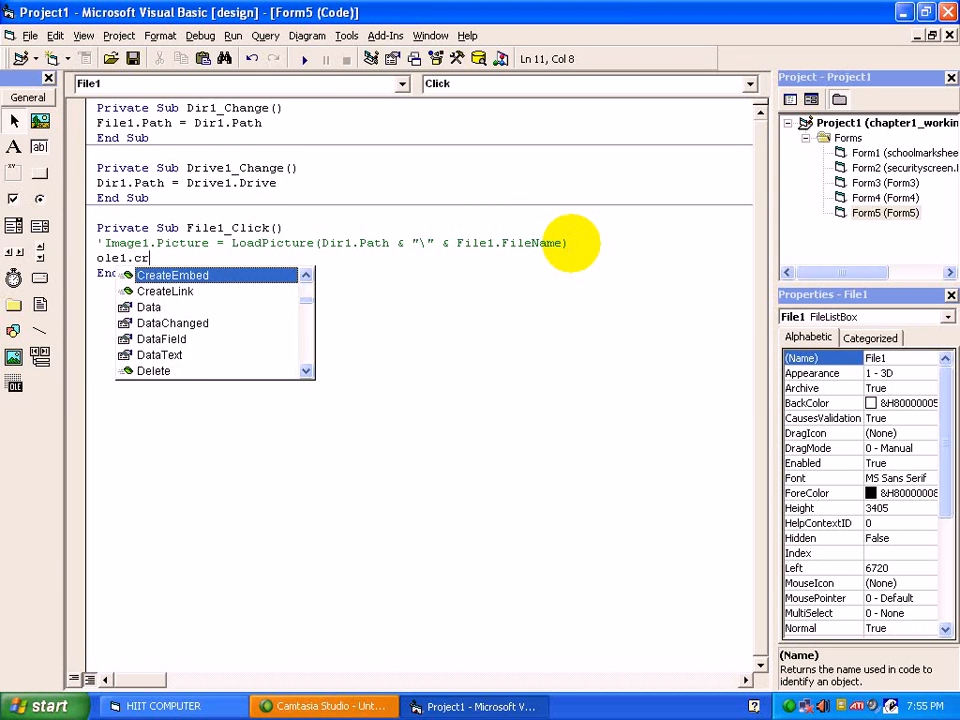
type("eateEmbe")
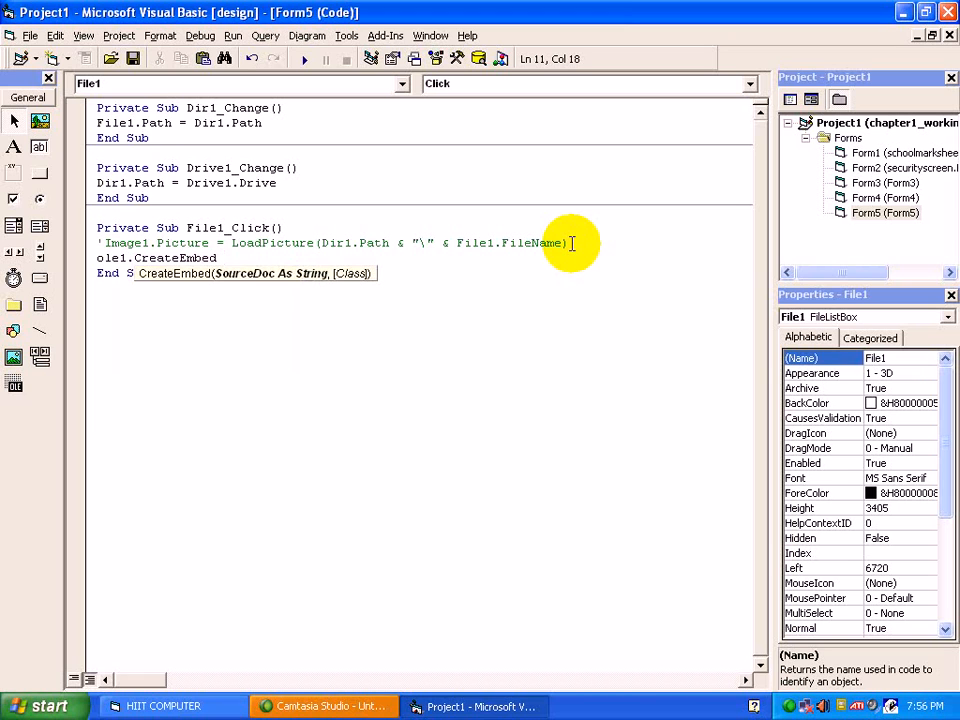
type("dir1")
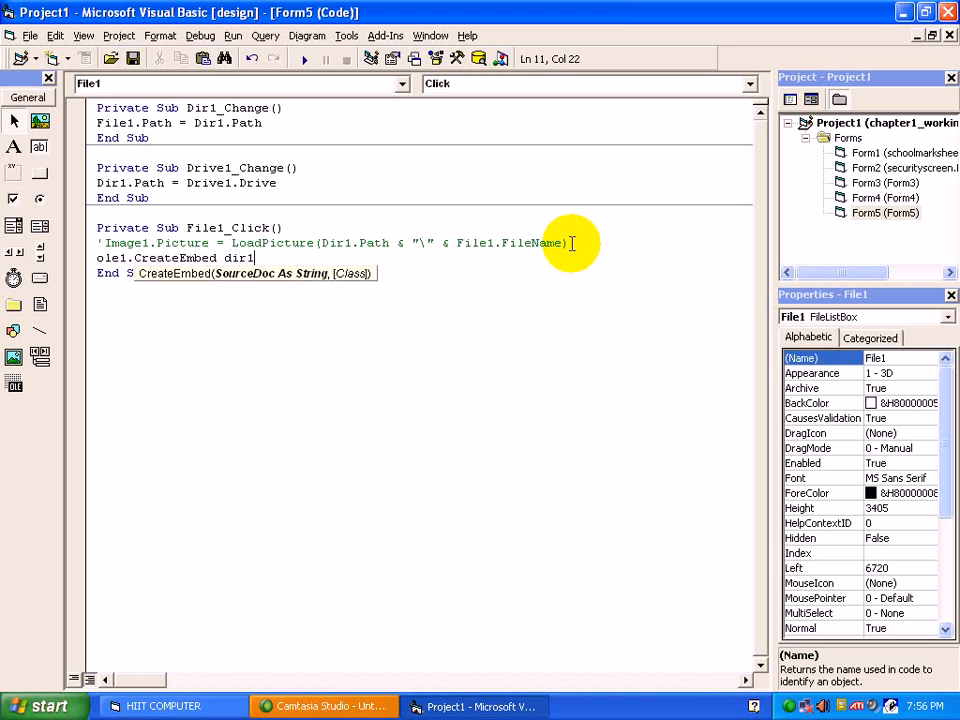
type(".Pare")
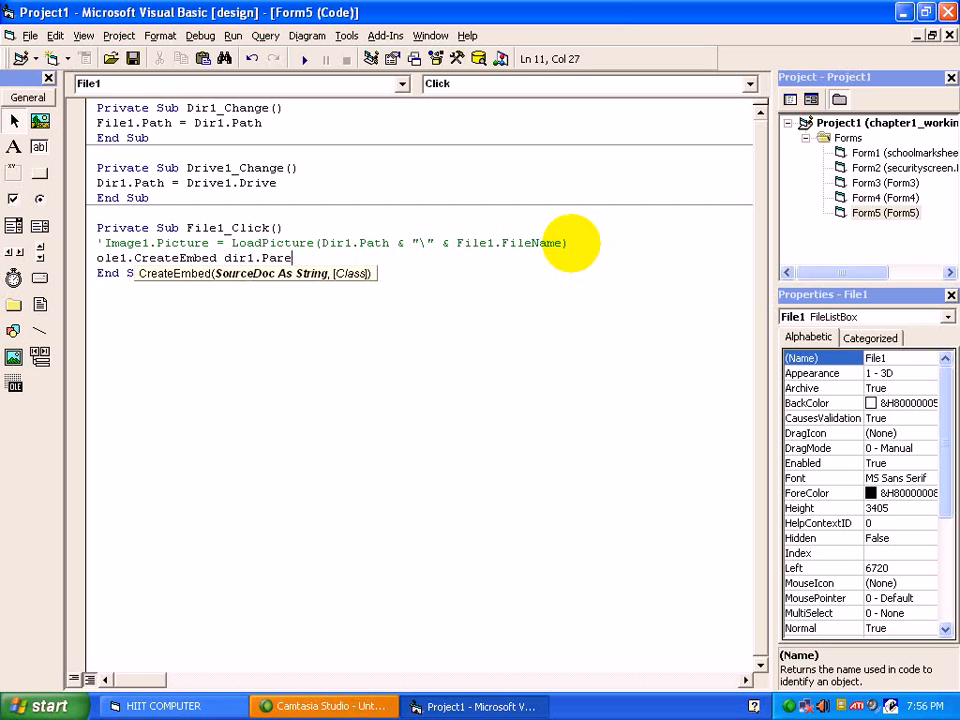
type("pa")
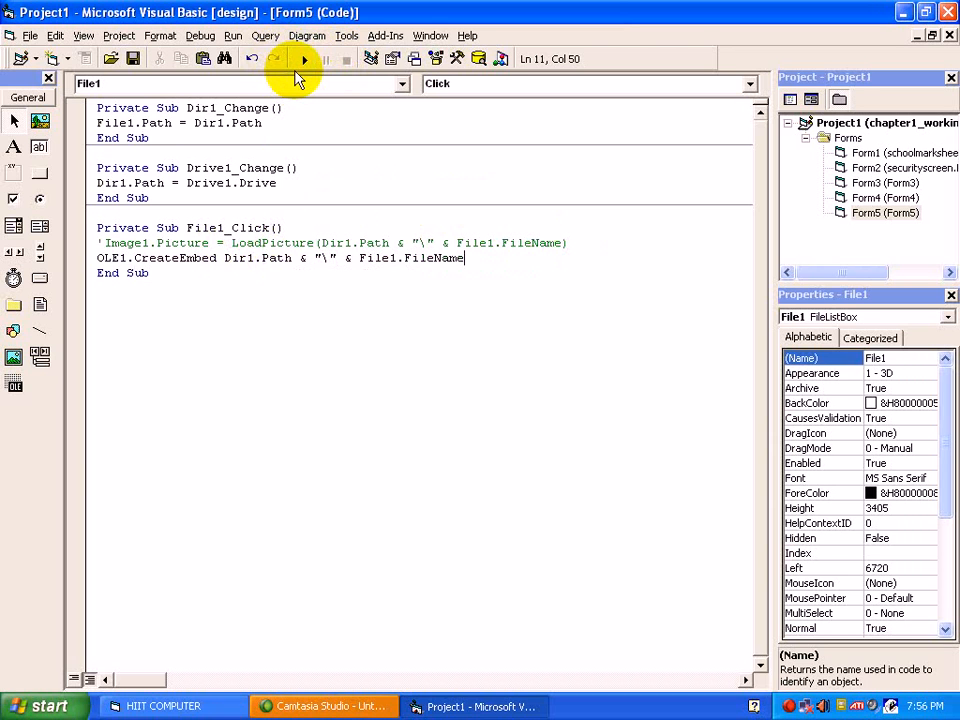
Run the project and browse the directory list to D:\EDUCATION.
left_click(304, 58)
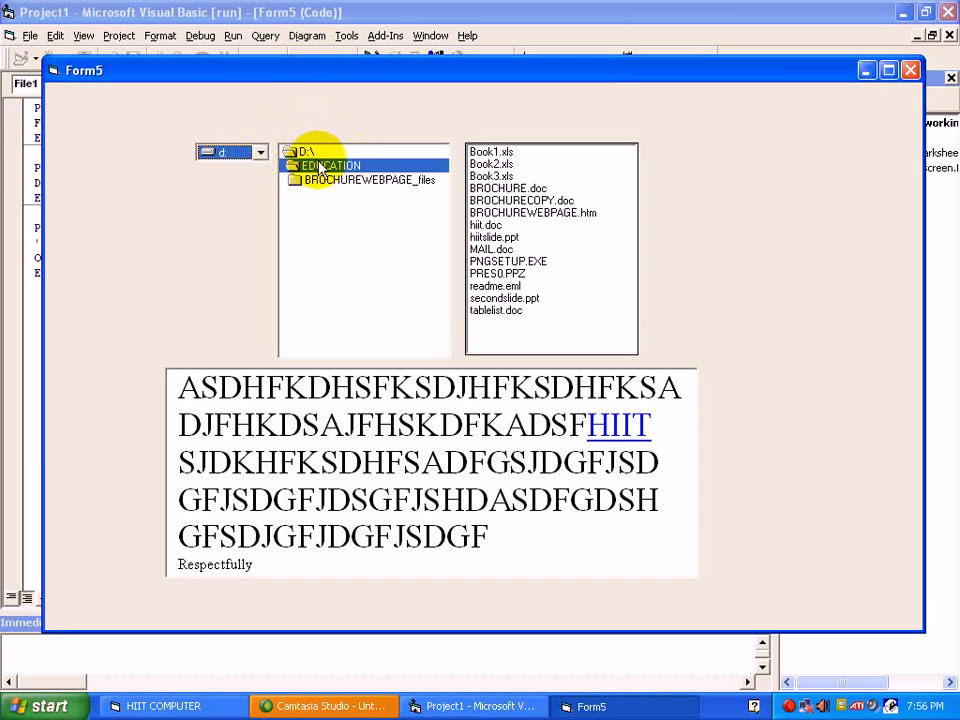
double_click(305, 151)
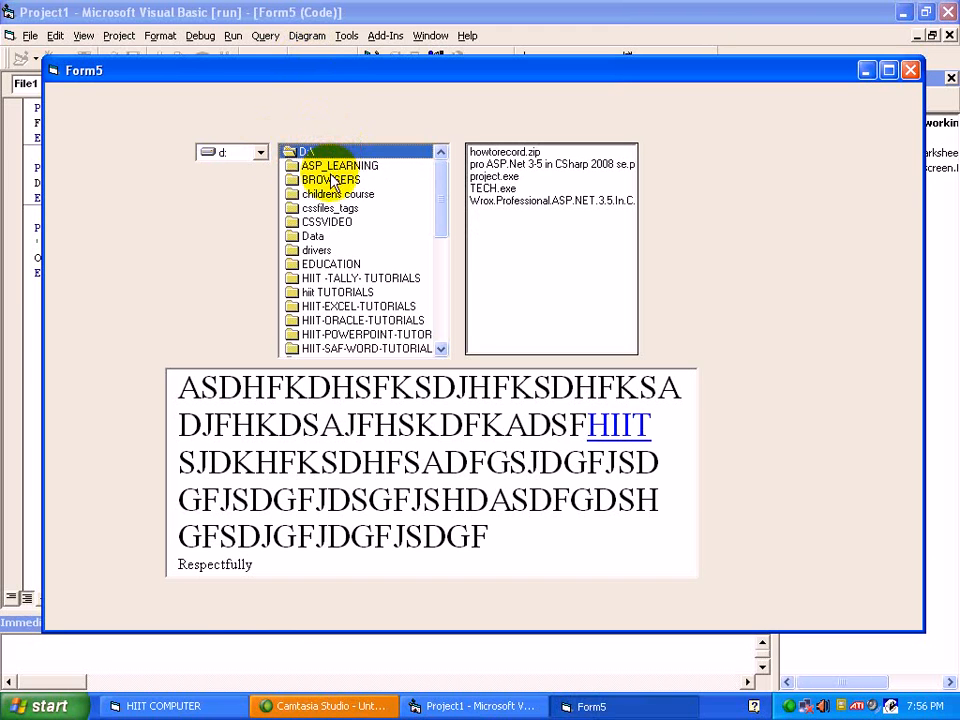
double_click(330, 263)
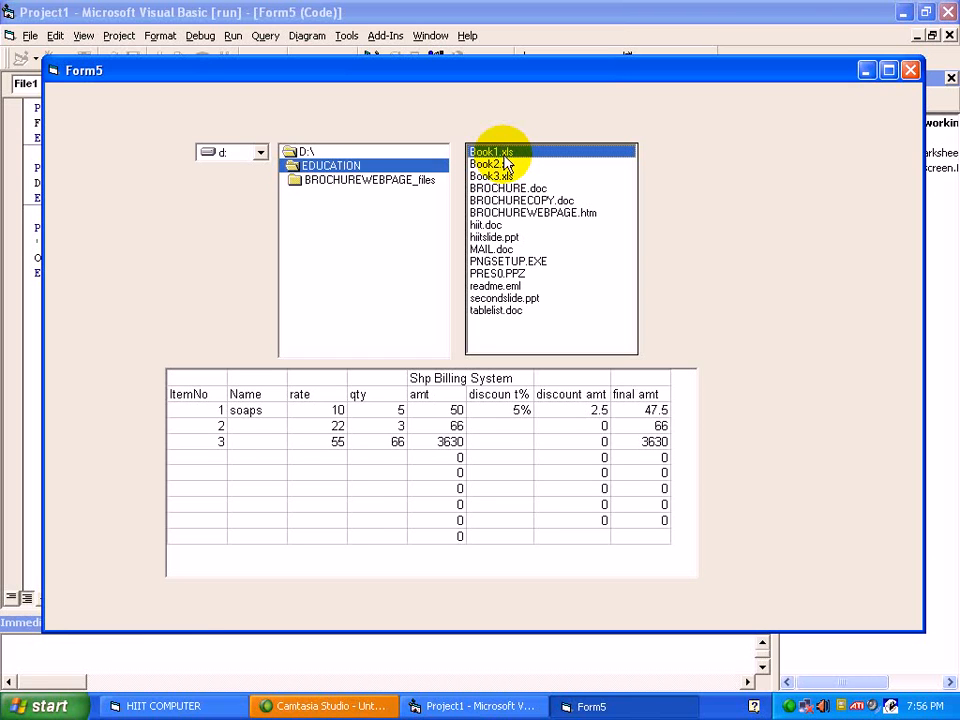
mouse_move(485, 445)
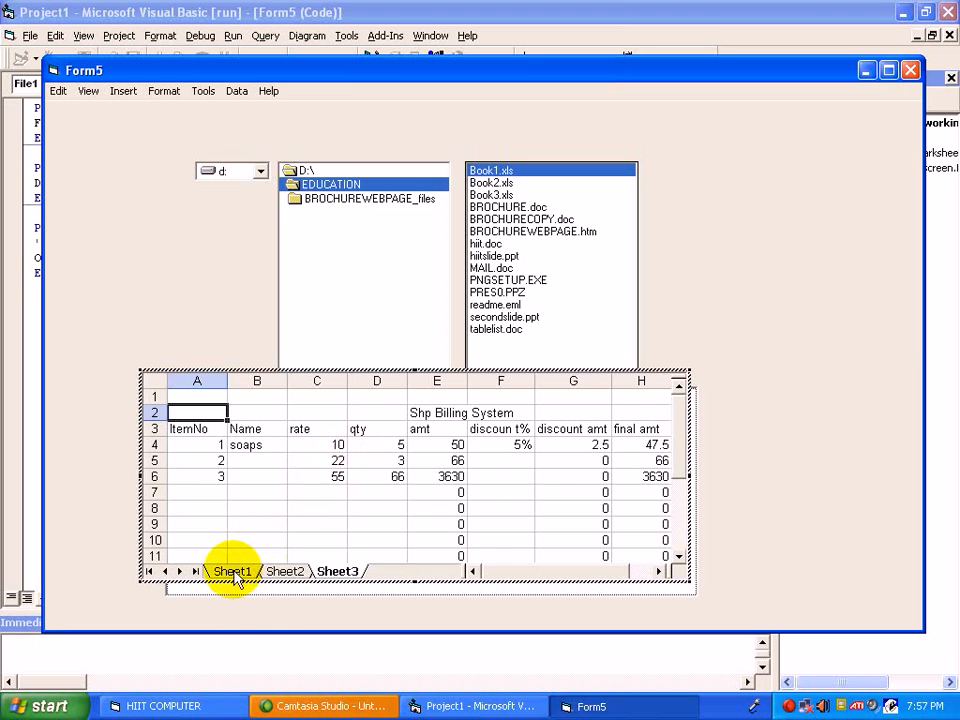
Show Book1's Sheet2 school marksheet in place, then close the running Form5.
left_click(285, 570)
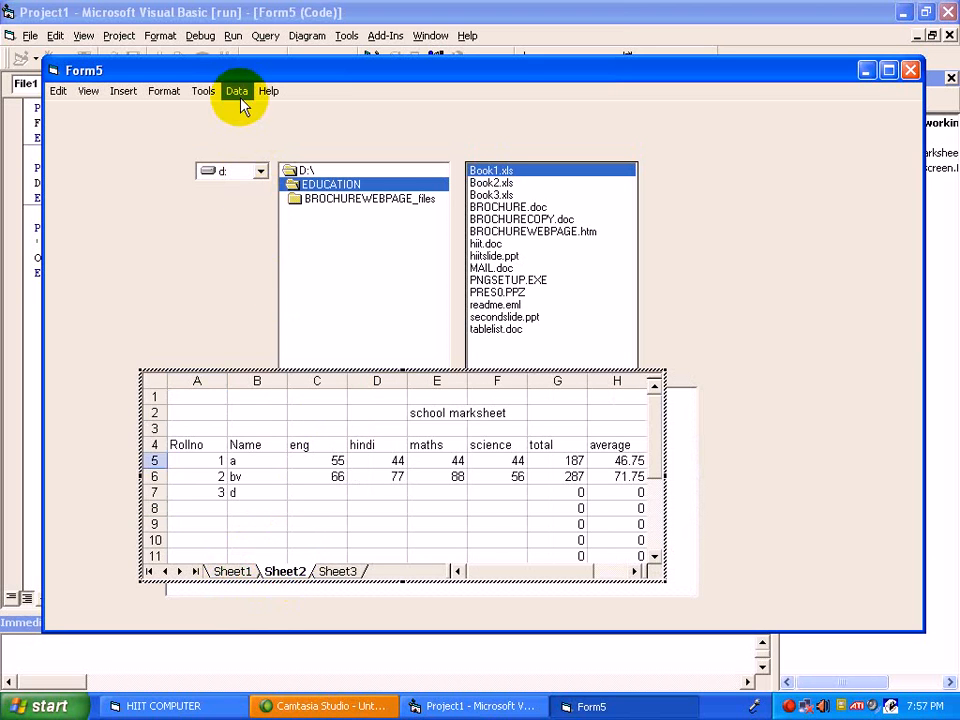
left_click(236, 91)
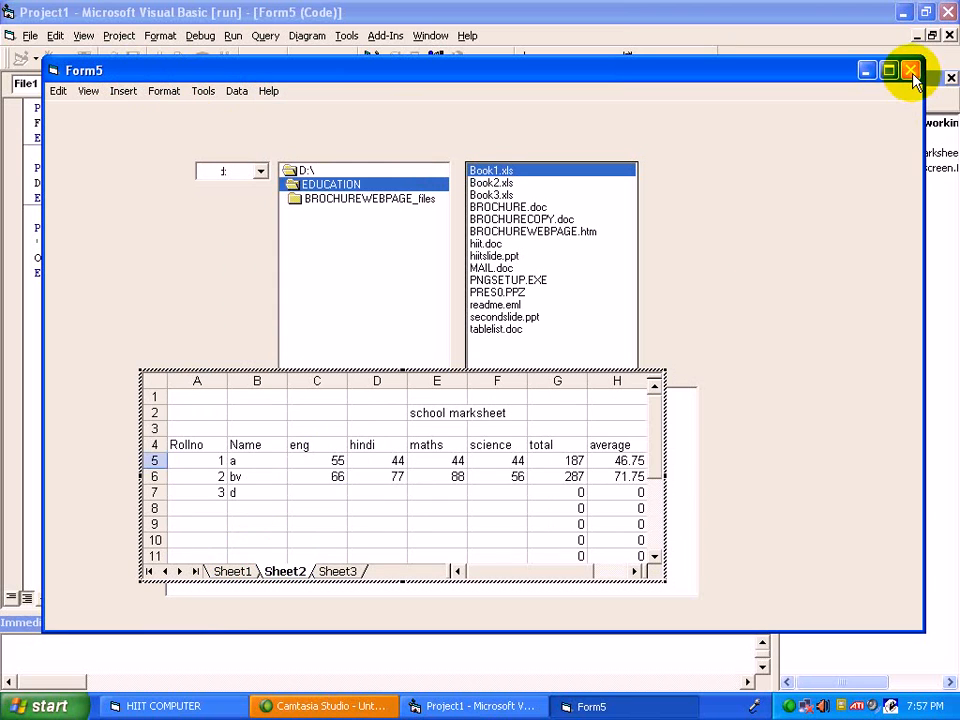
mouse_move(910, 70)
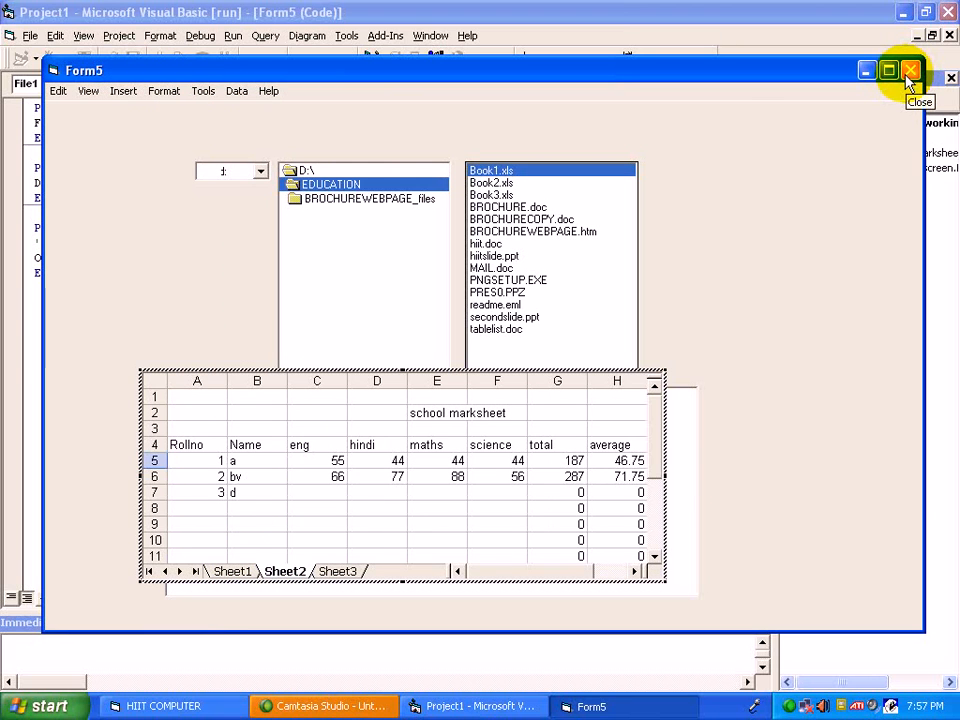
left_click(910, 70)
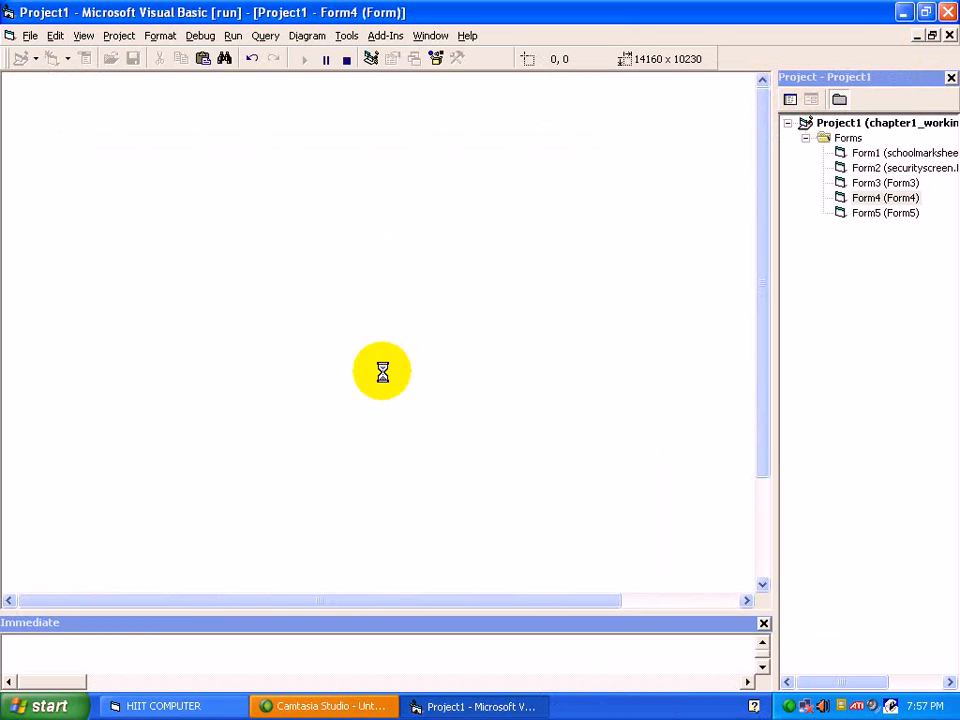